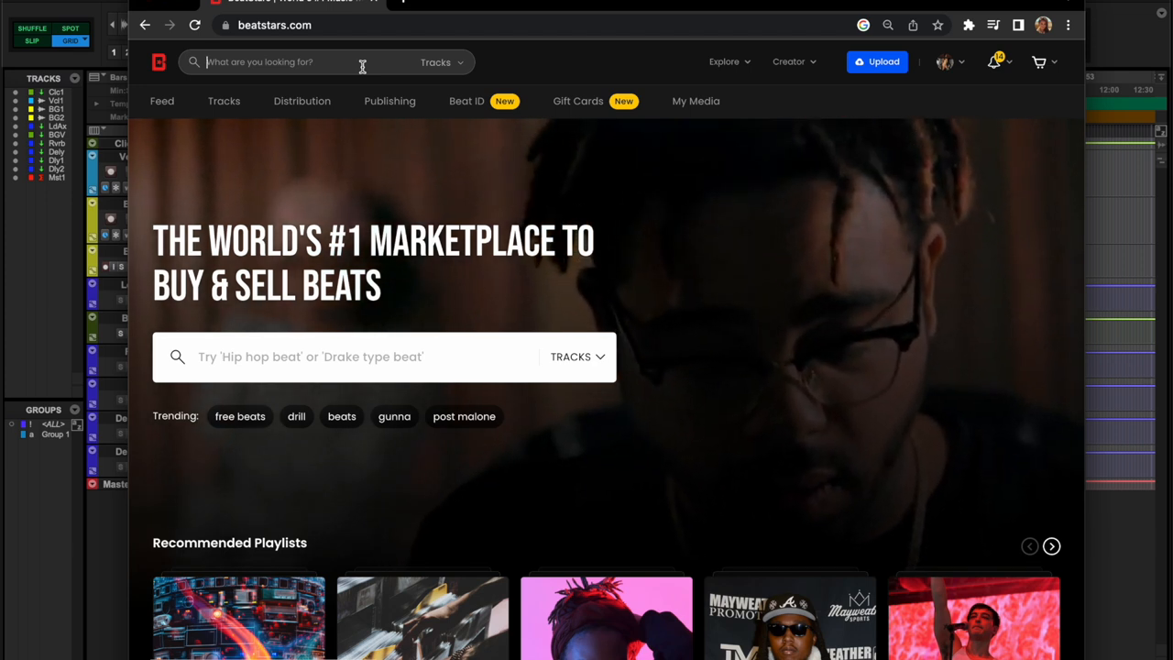
Step: Search BeatStars for 'brazilian bass' and limit the results to free beats only
text(b)
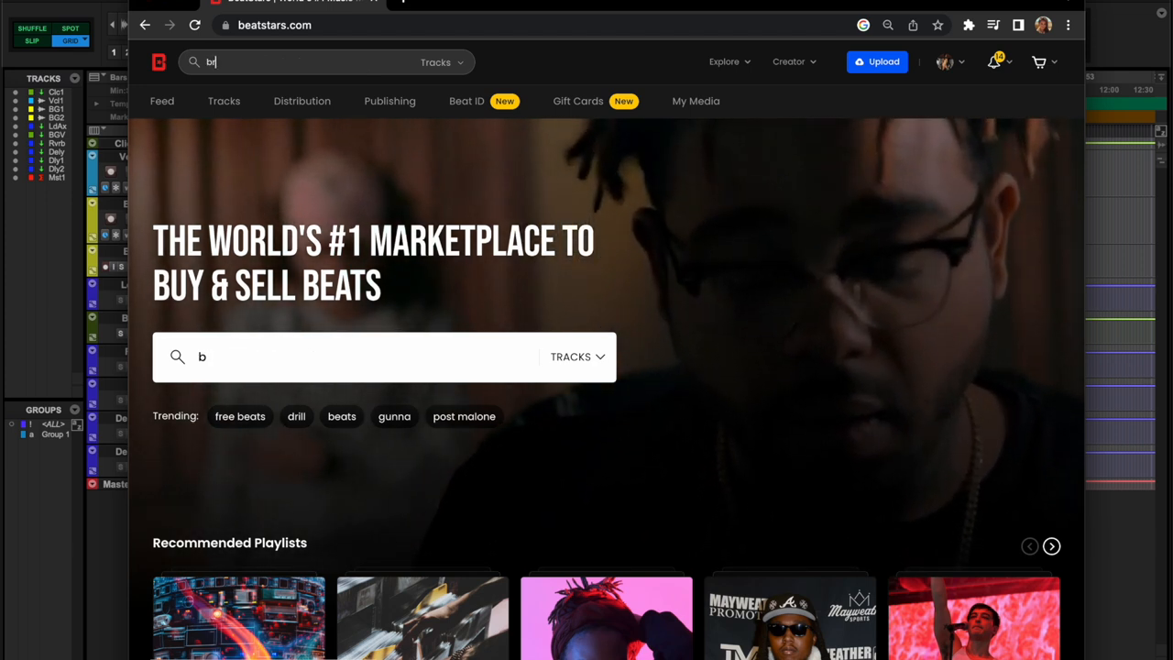
text(razilian bass)
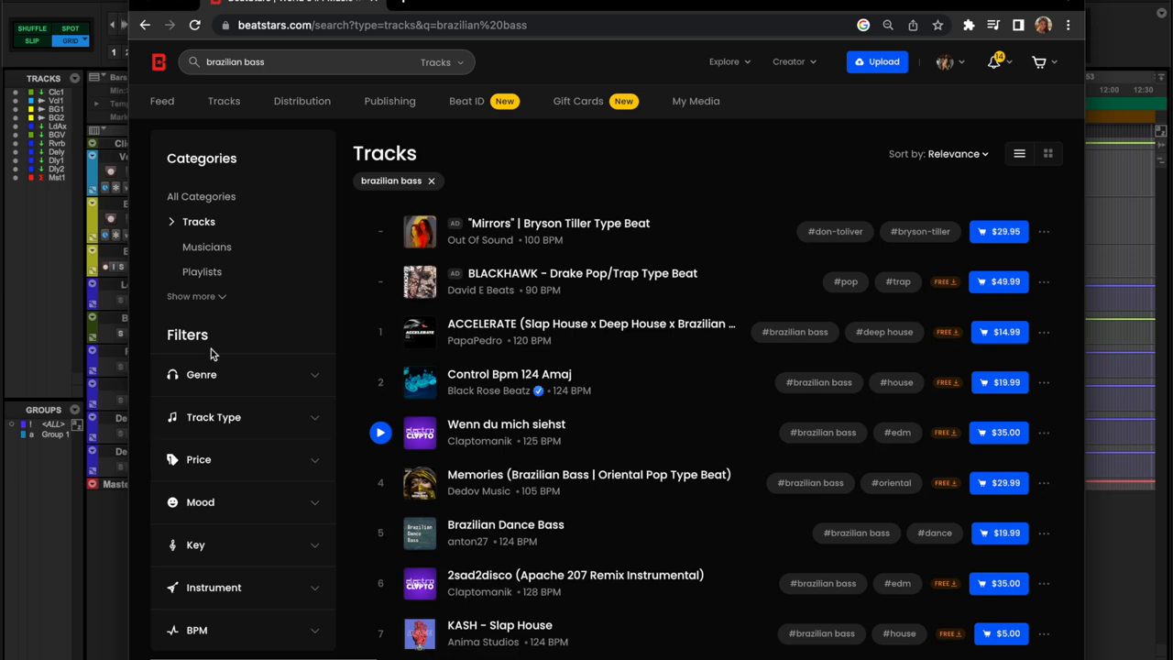
click(199, 459)
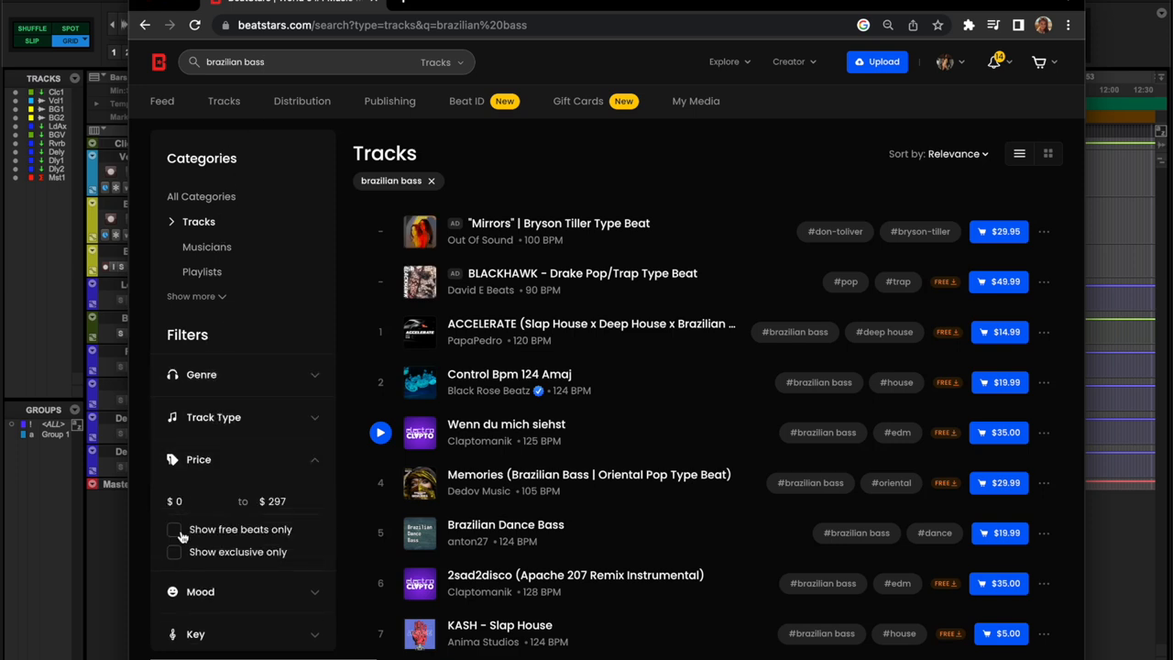
click(174, 530)
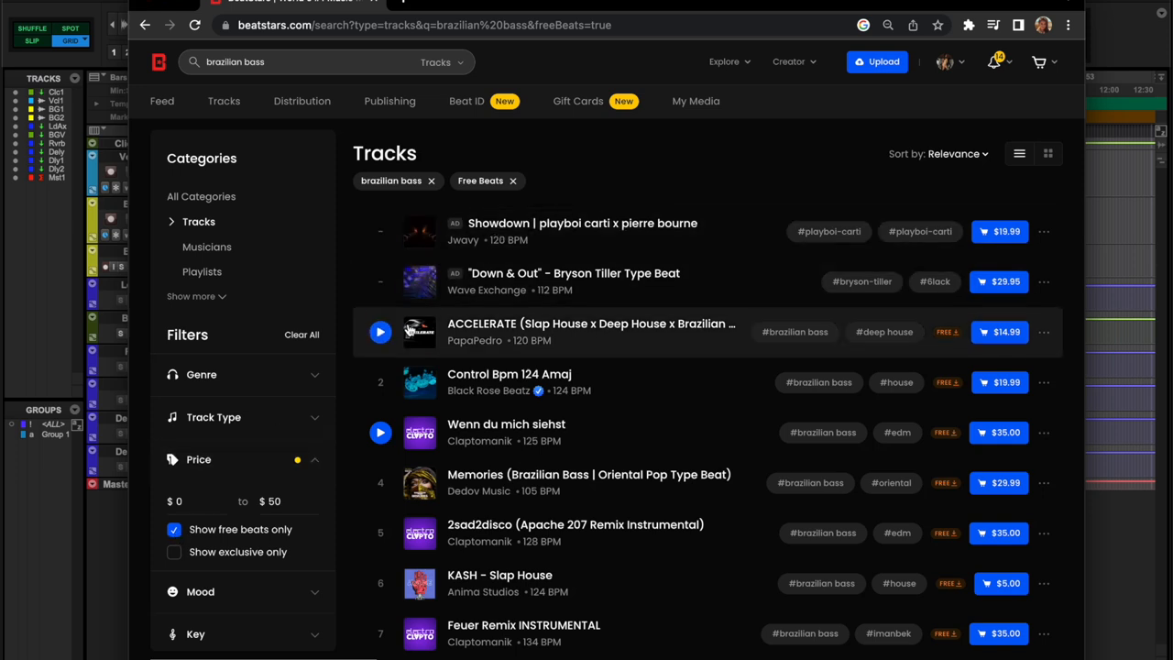
Step: Preview the Down & Out, ACCELERATE and Control Bpm 124 Amaj beats from the results
click(381, 281)
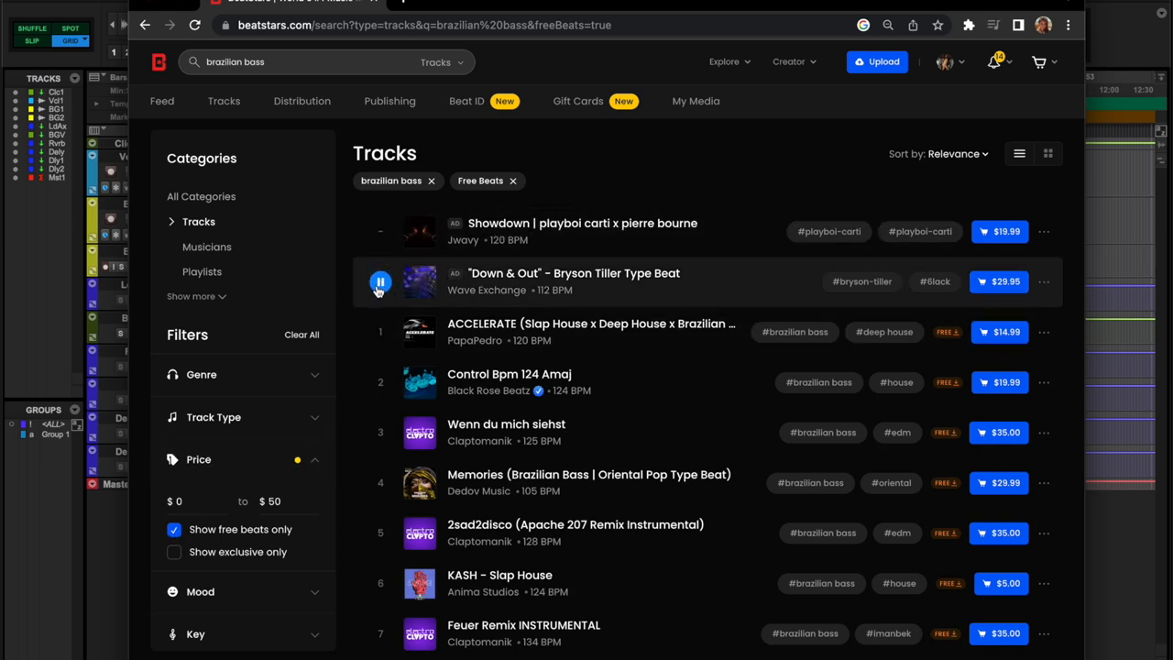
click(380, 332)
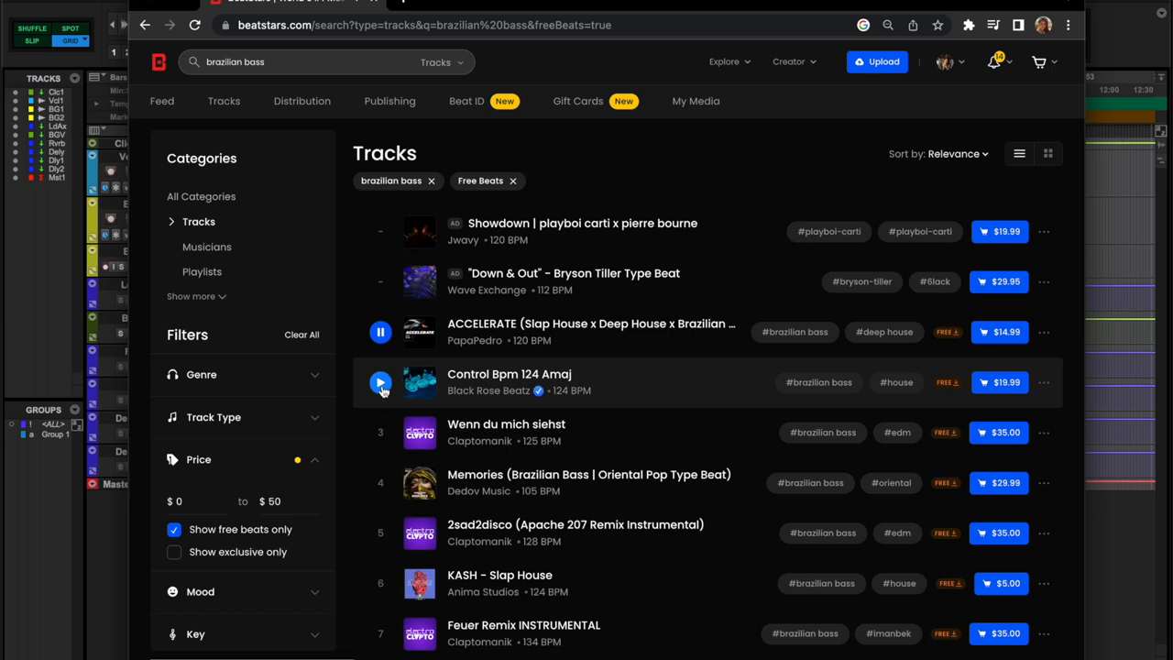
click(380, 382)
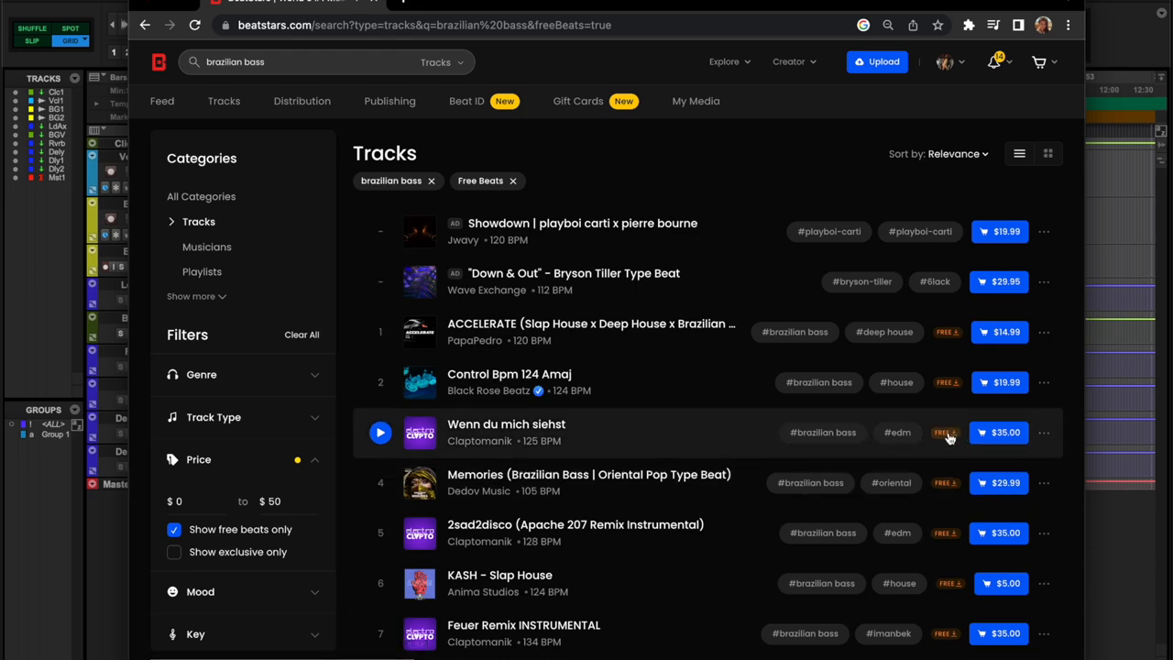
Step: Request the free download of 'Wenn du mich siehst' by submitting the Free Download form
click(945, 433)
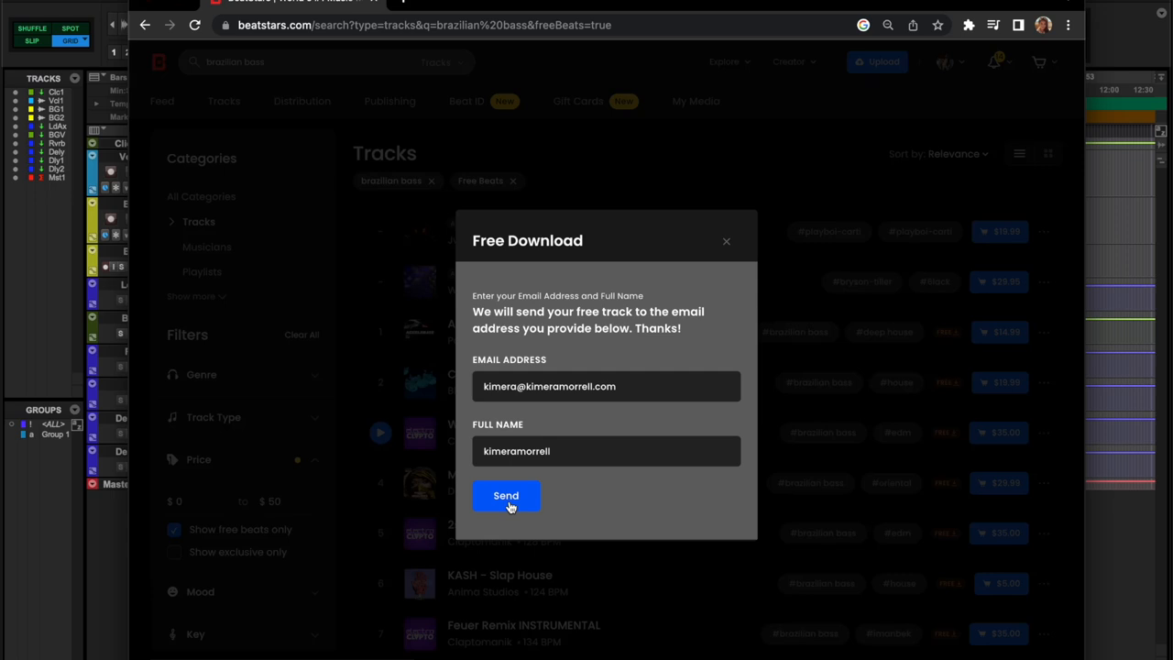
mouse_move(502, 506)
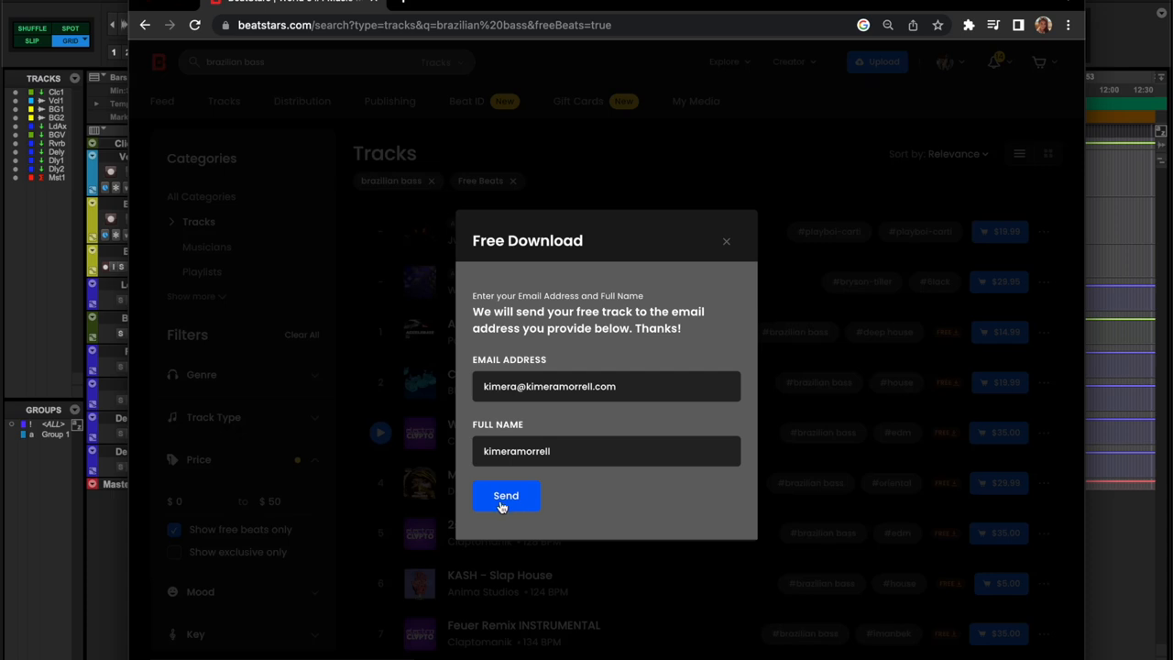
click(506, 496)
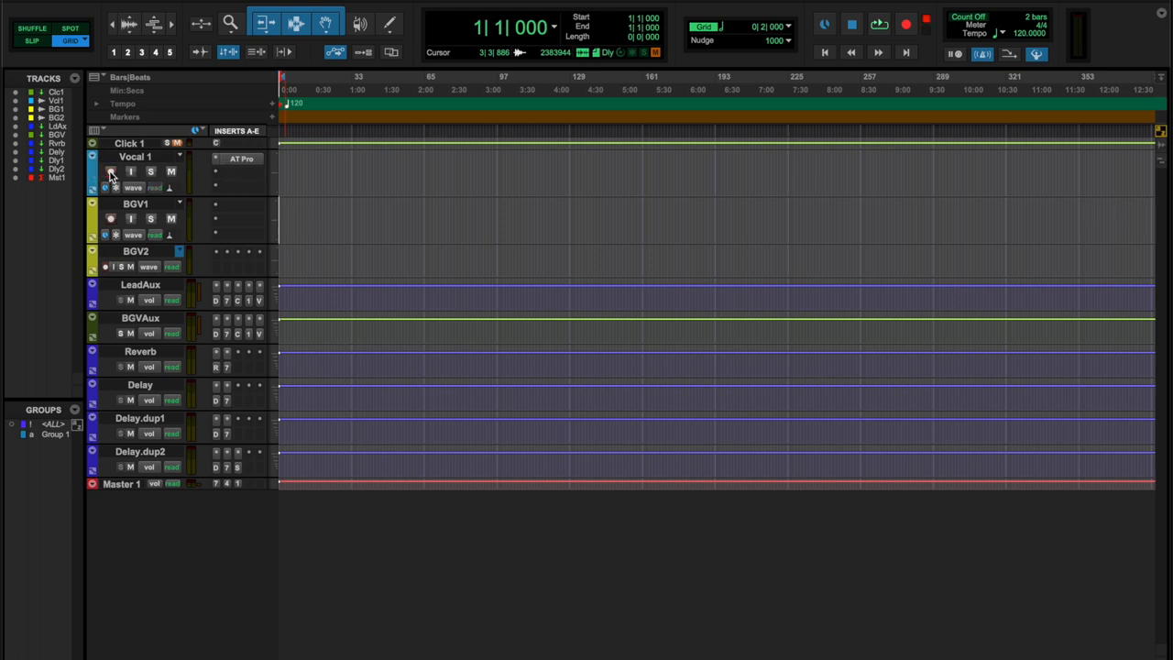
Step: Record-enable the Vocal 1 track and arm the transport for recording
click(111, 172)
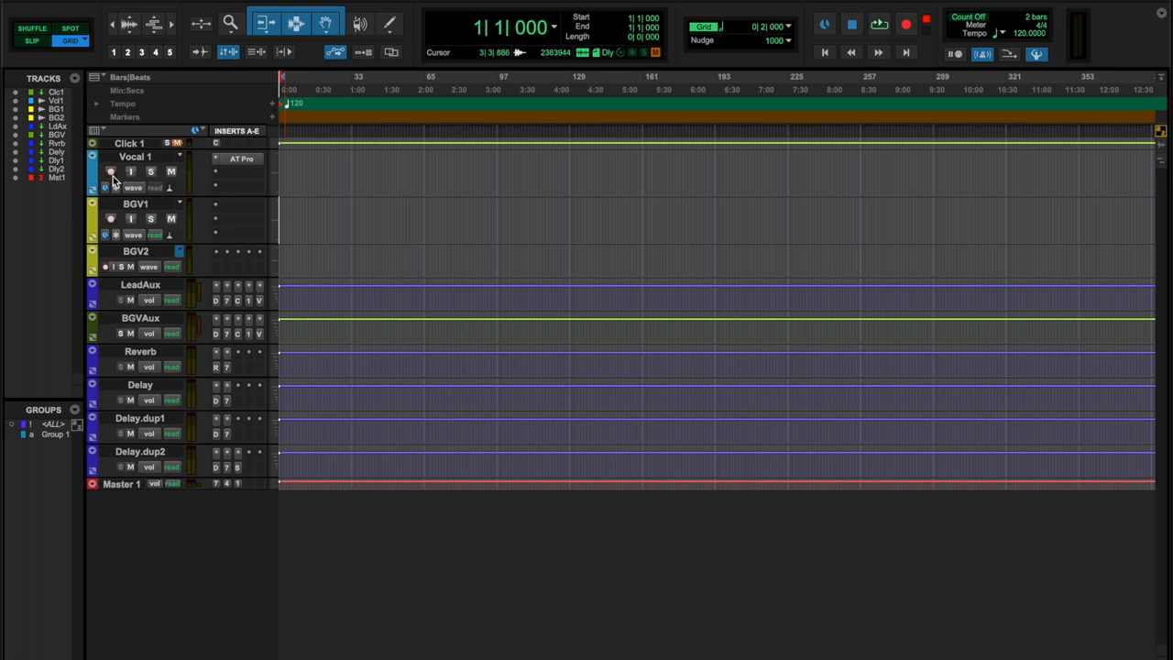
click(607, 103)
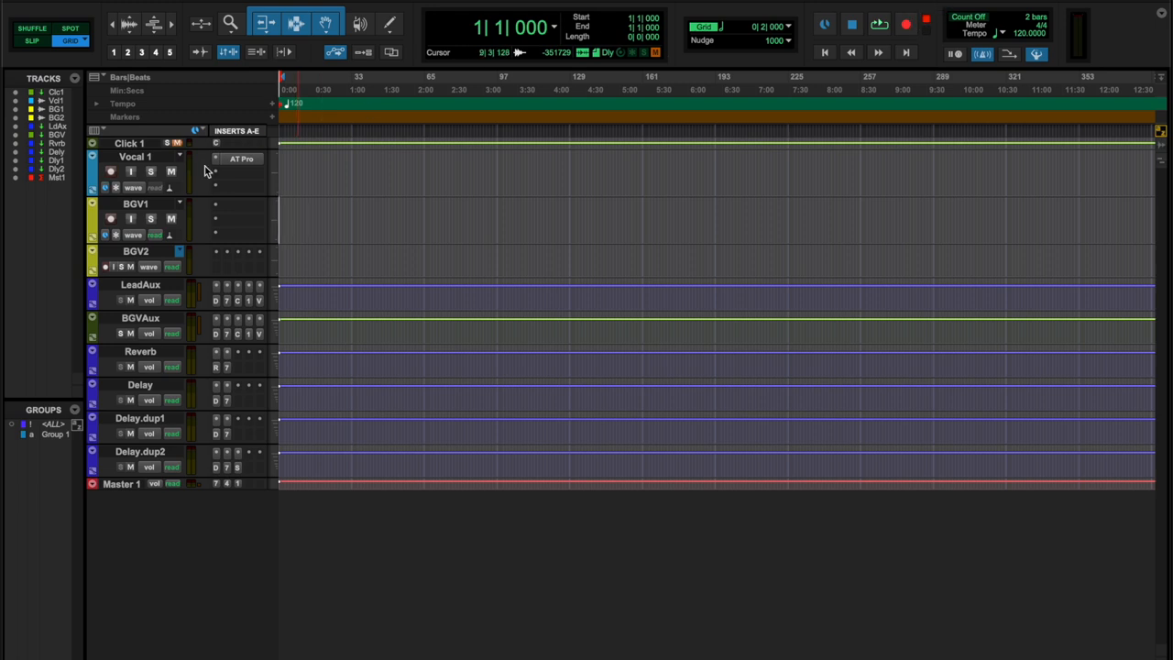
click(878, 23)
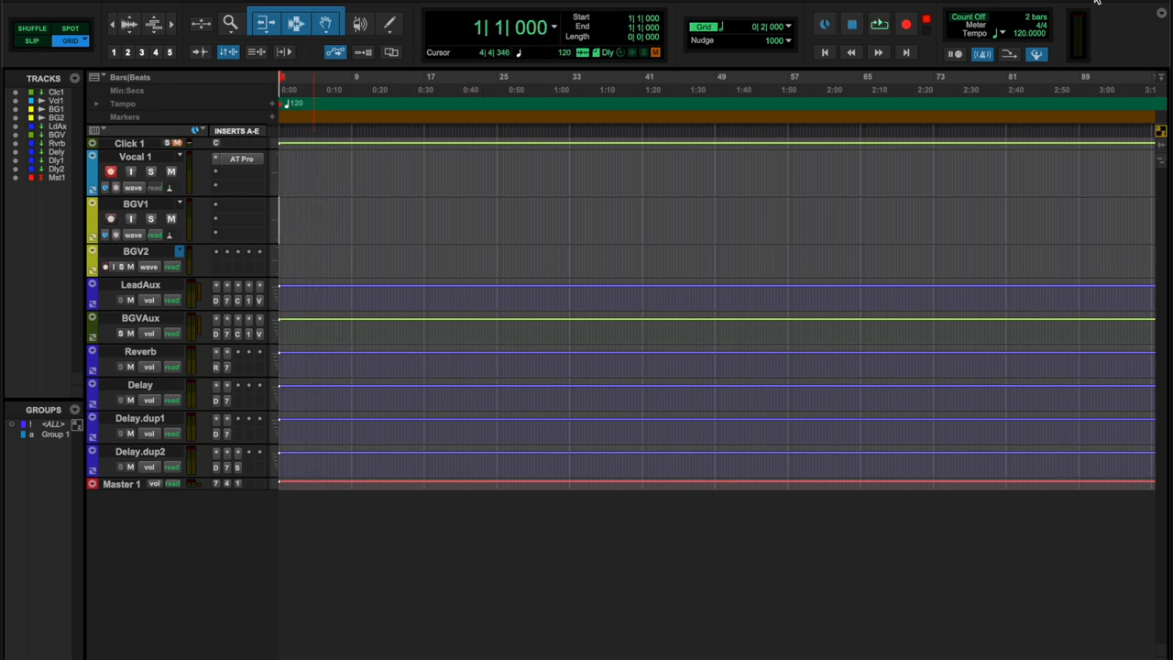
click(905, 24)
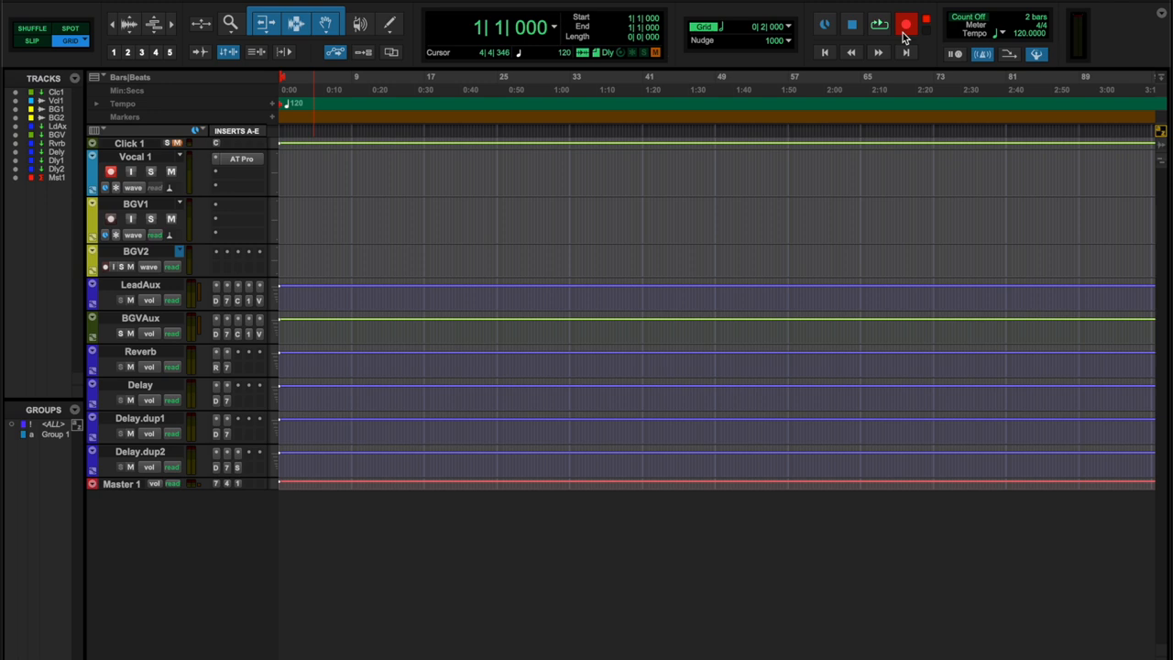
click(878, 25)
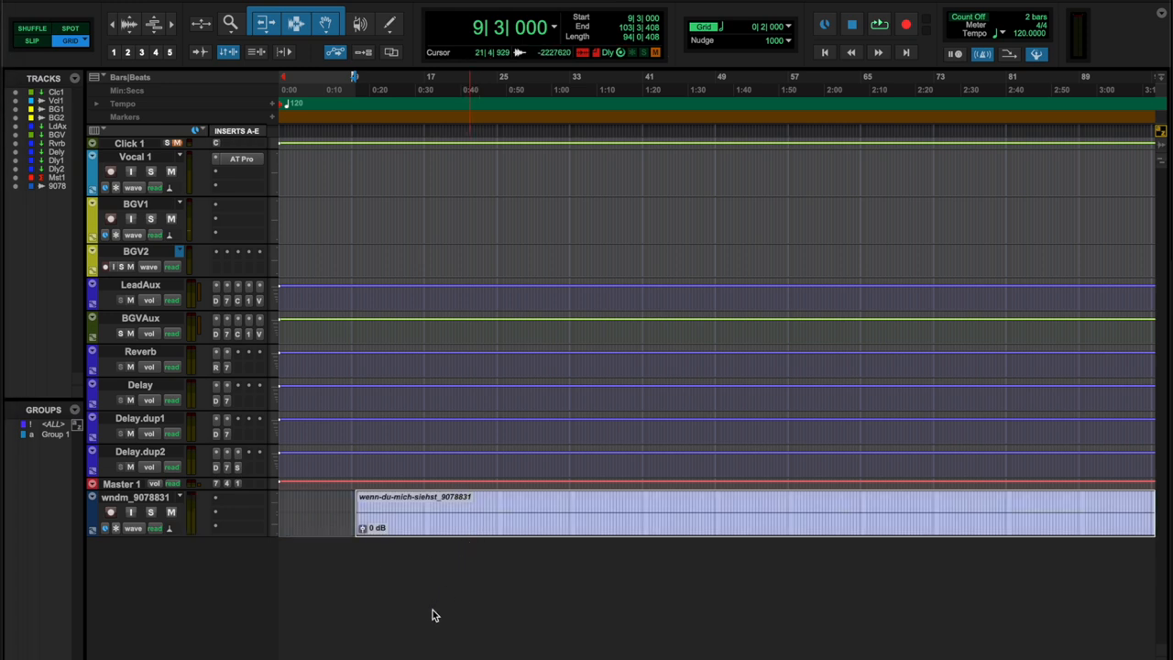
mouse_move(552, 630)
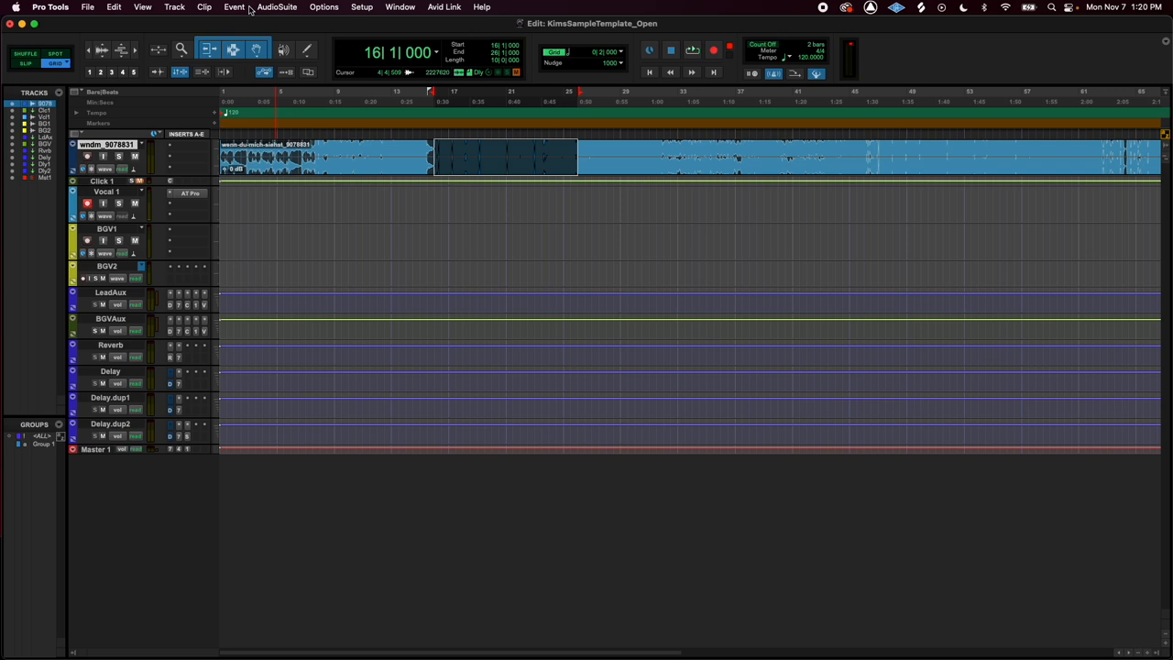
Step: Open the Pitch II processor from AudioSuite > Pitch Shift for the beat clip
click(275, 6)
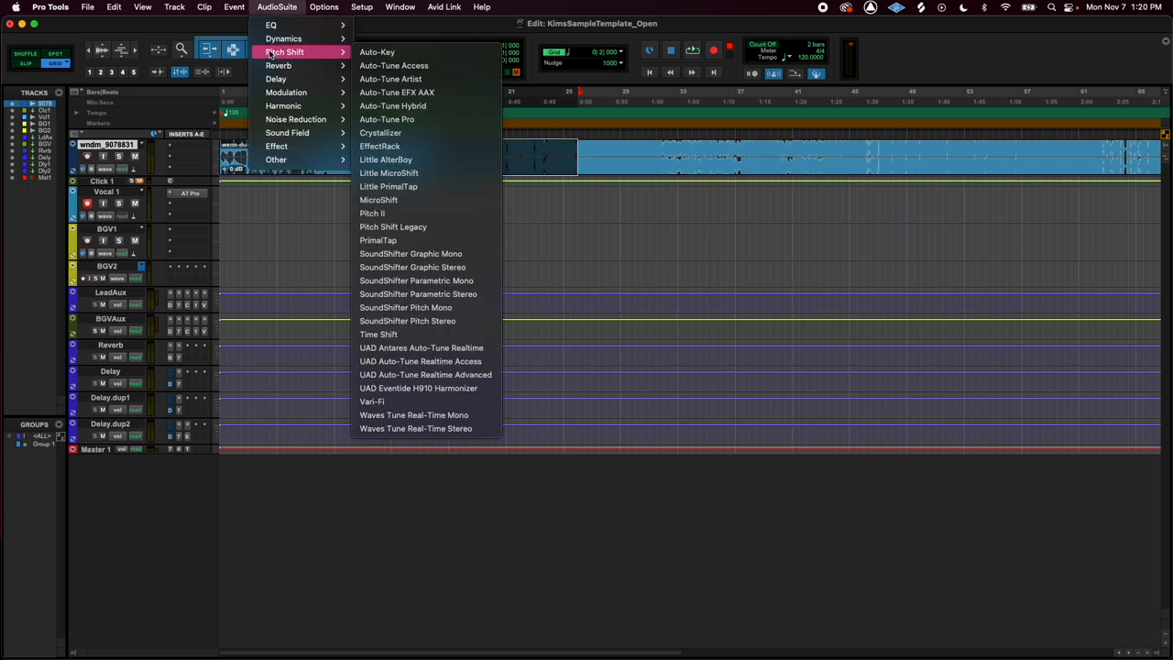
mouse_move(327, 59)
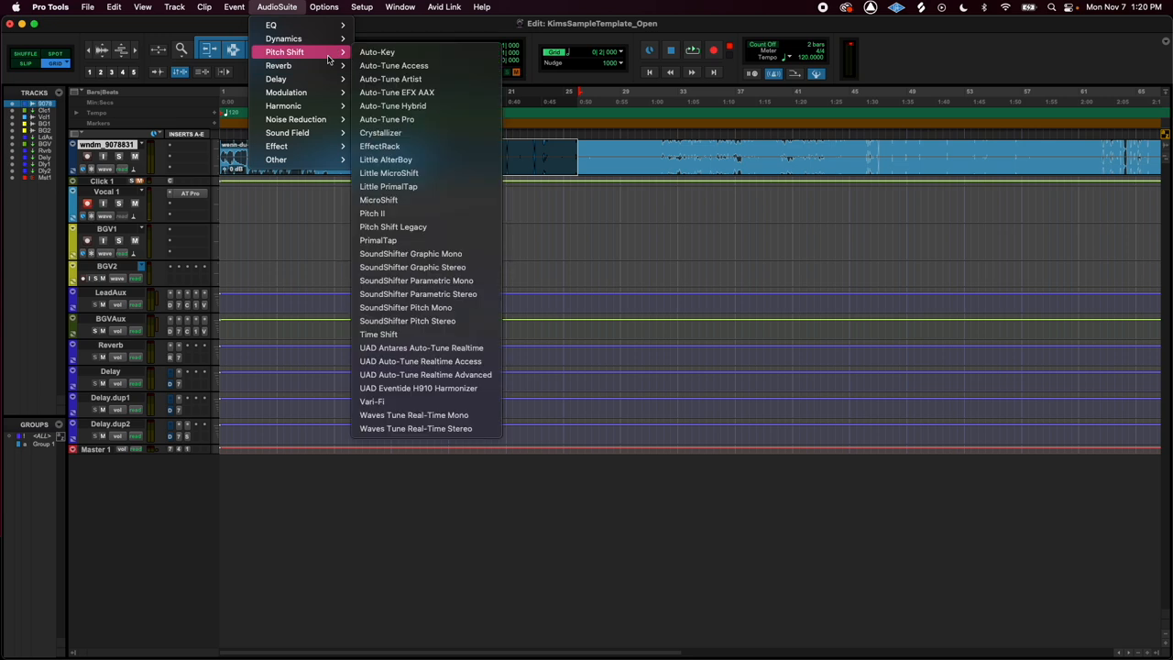
mouse_move(332, 59)
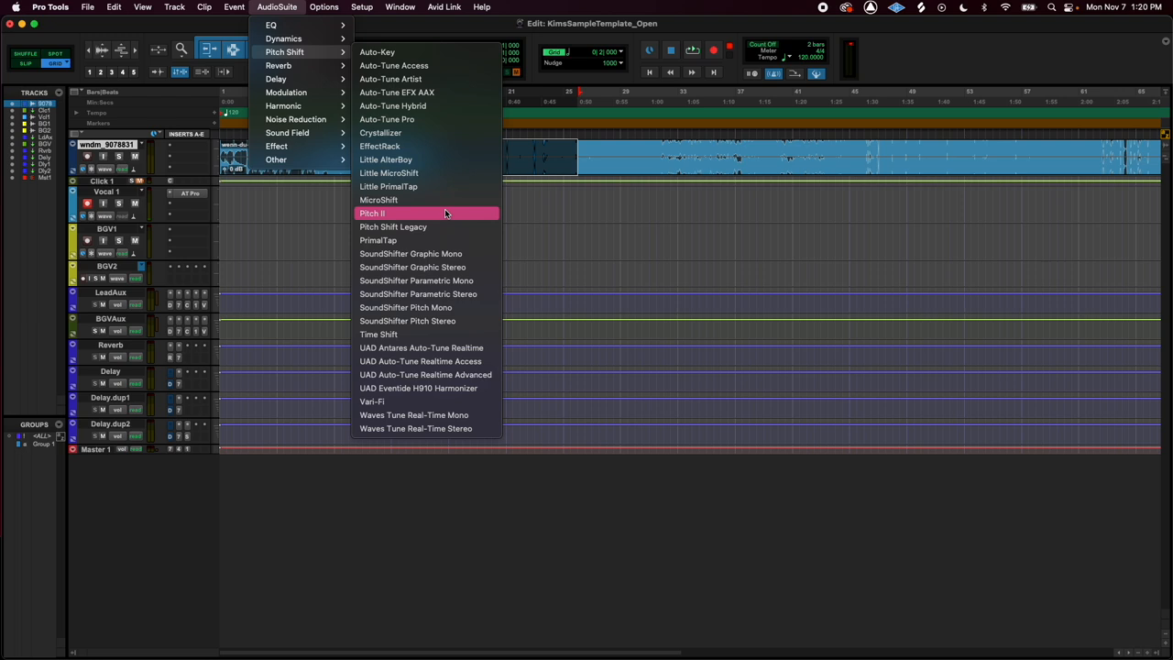
mouse_move(428, 217)
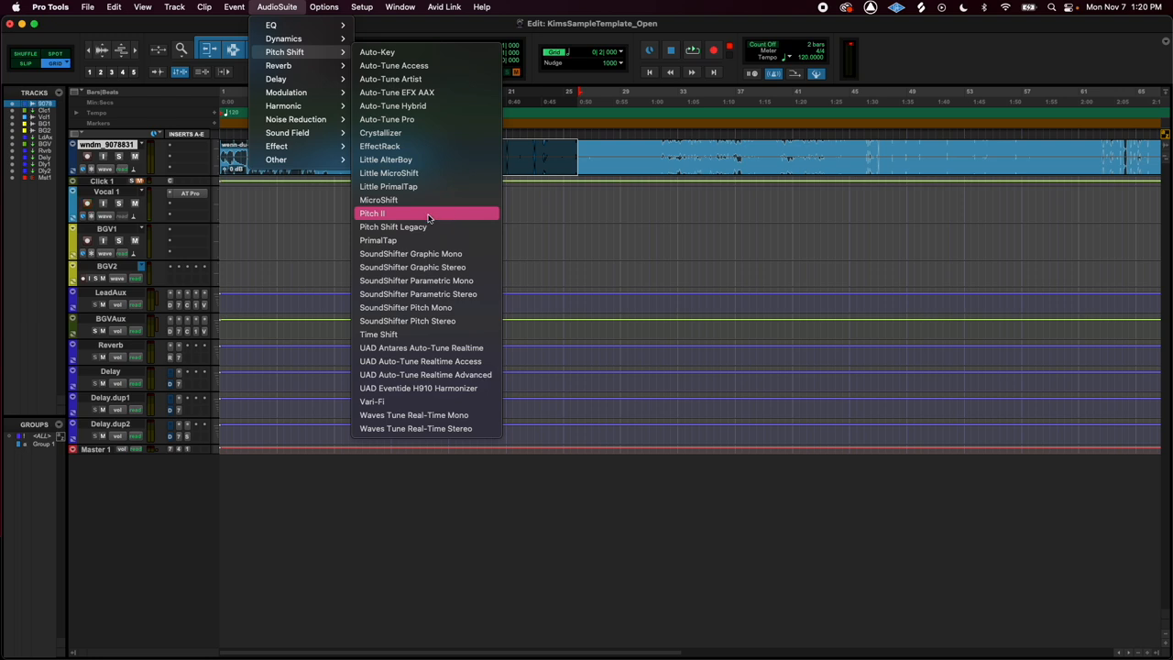
click(372, 213)
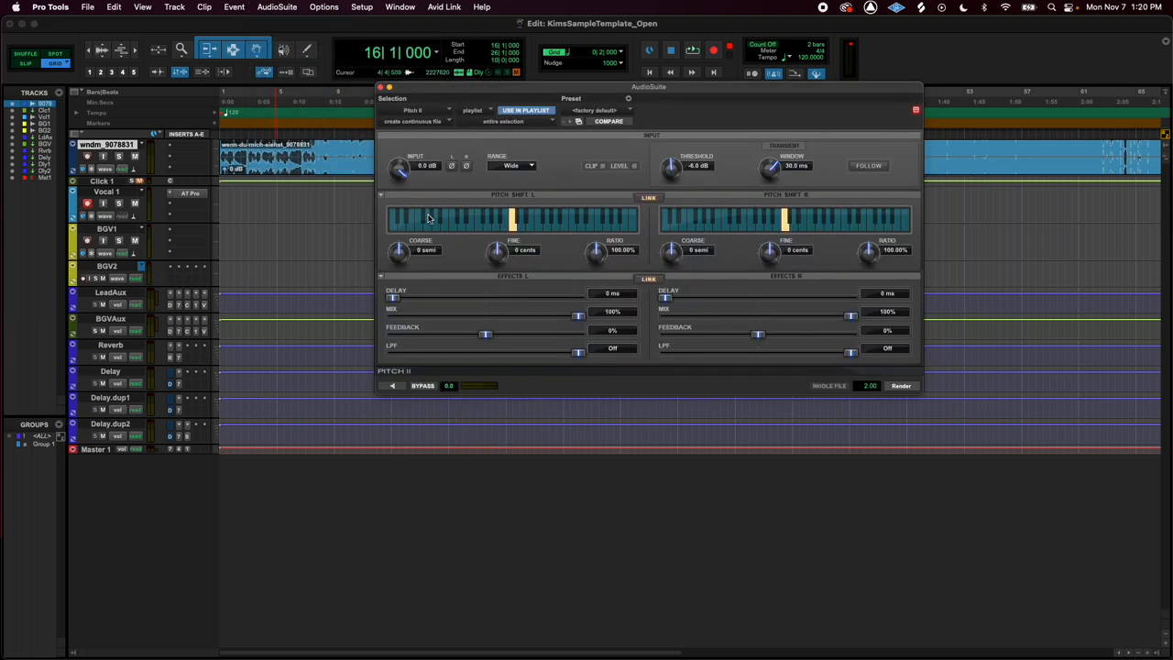
mouse_move(670, 188)
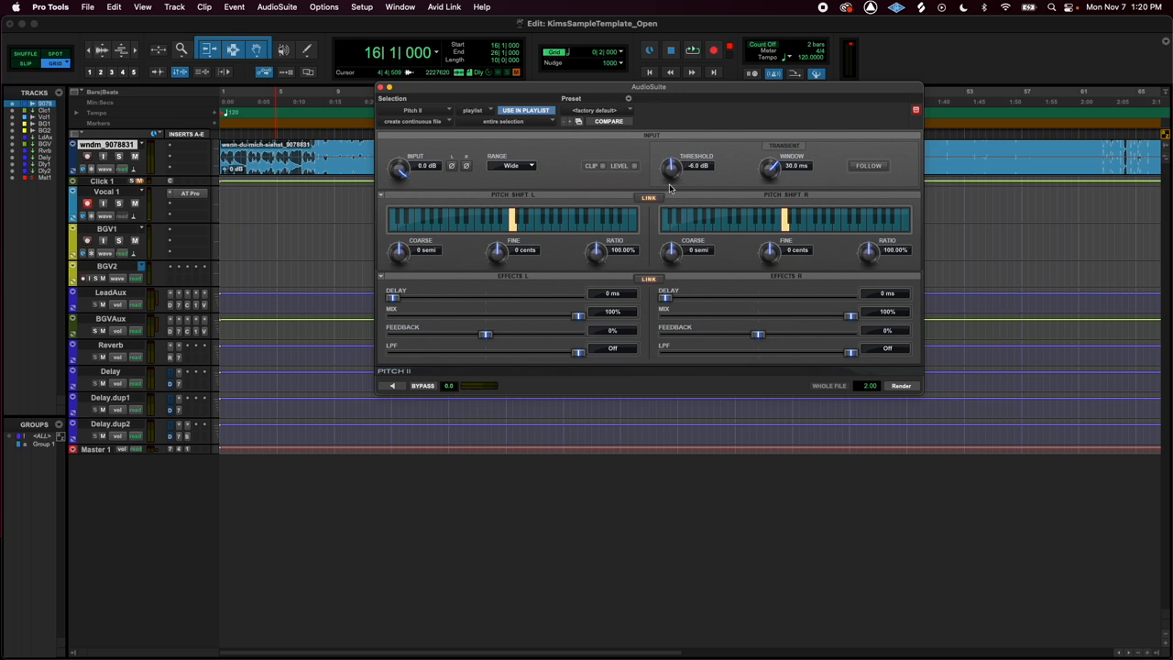
mouse_move(417, 238)
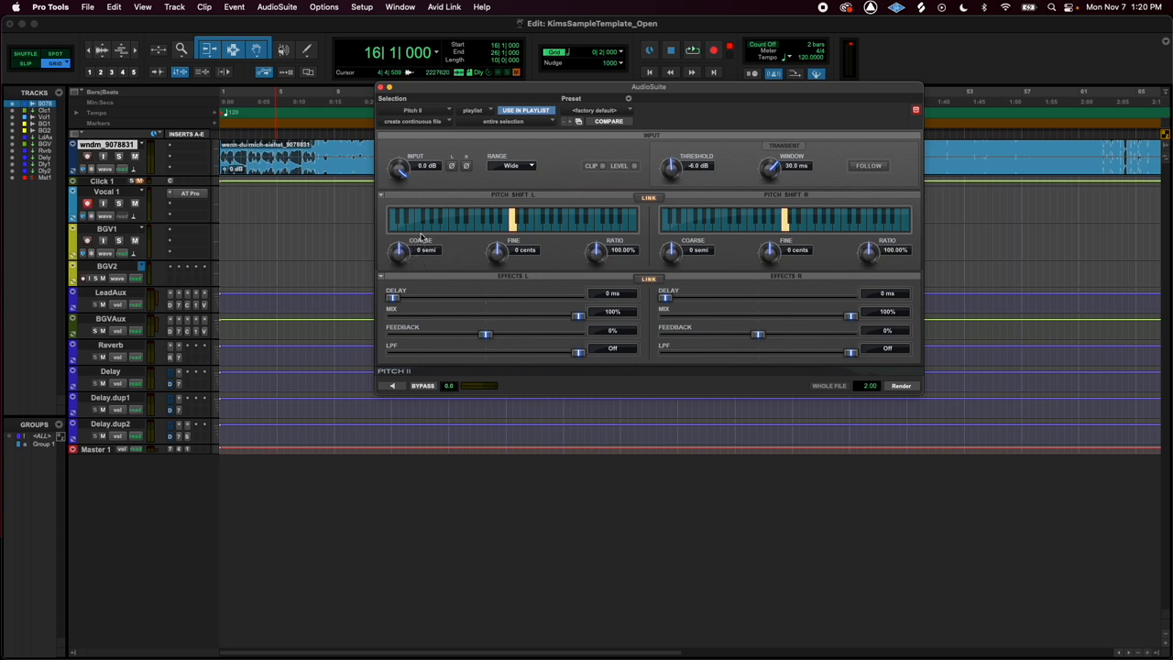
mouse_move(428, 258)
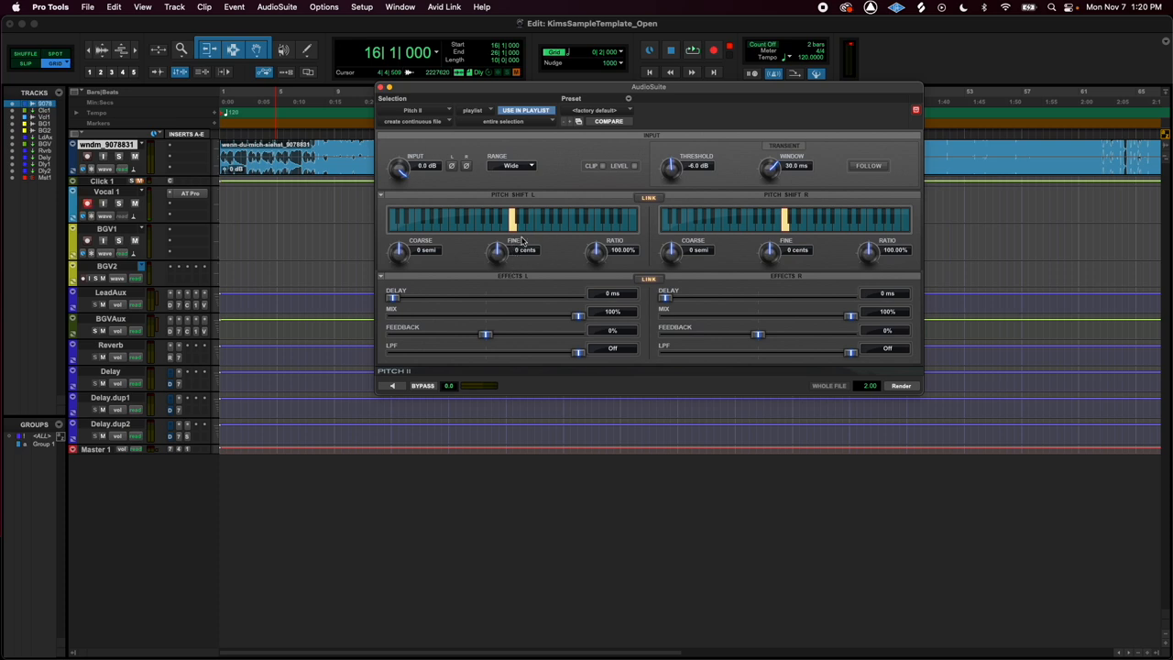
mouse_move(536, 258)
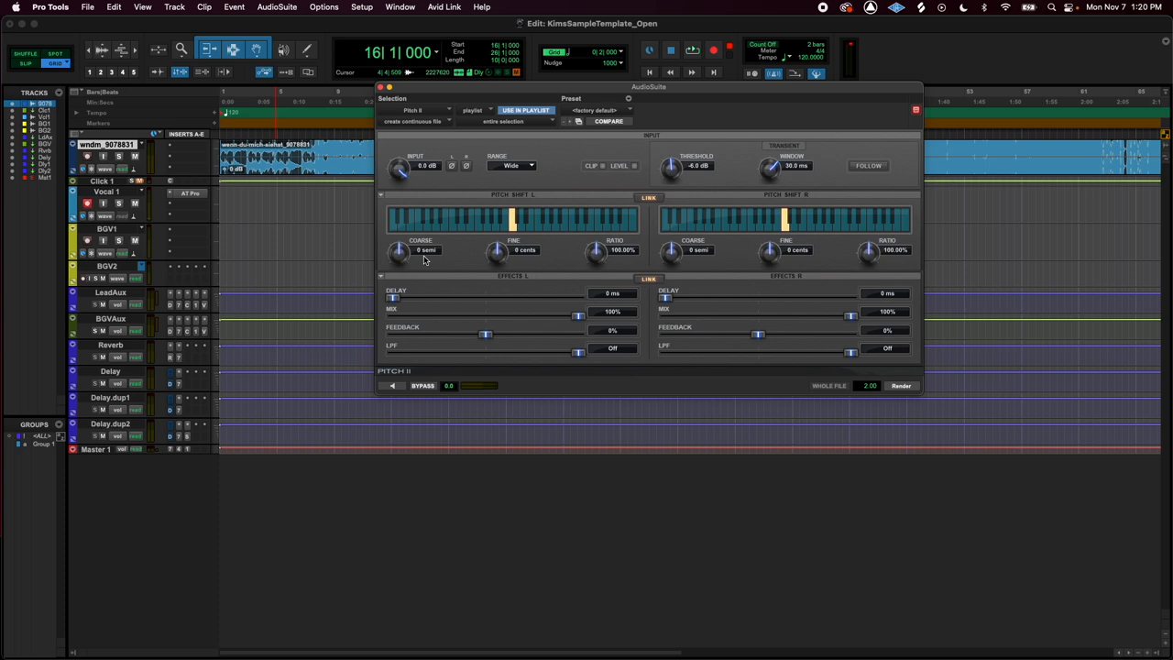
Step: Lower the Pitch II Coarse shift to -2 semitones on both linked channels (ratio 89.01%)
click(392, 385)
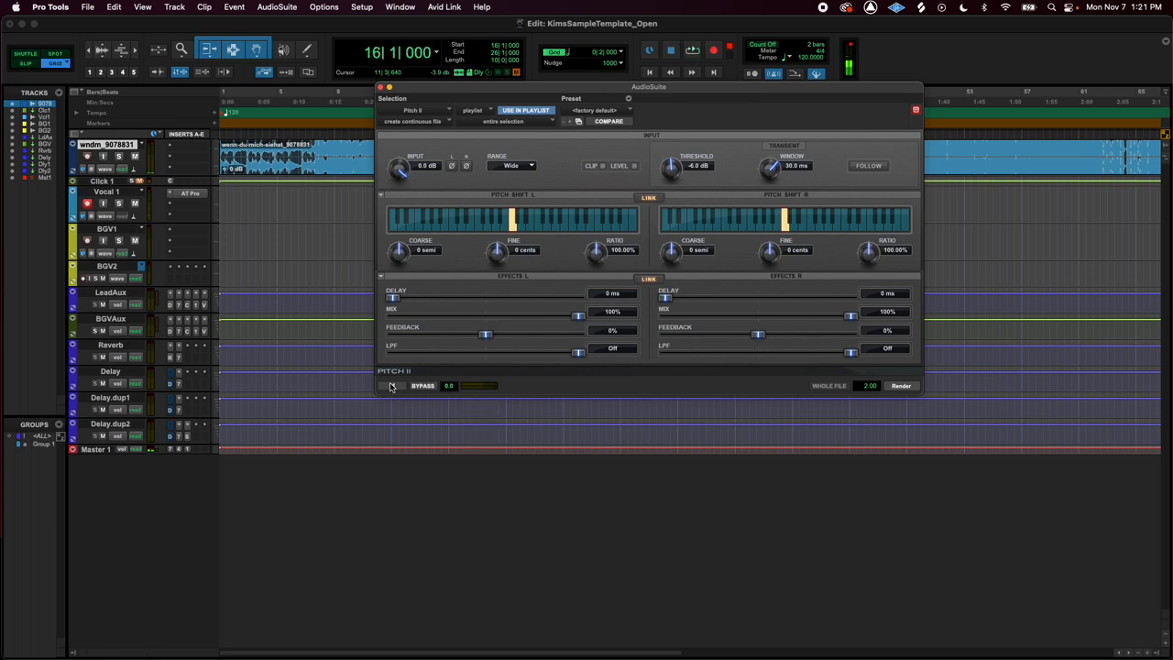
drag(401, 254, 401, 262)
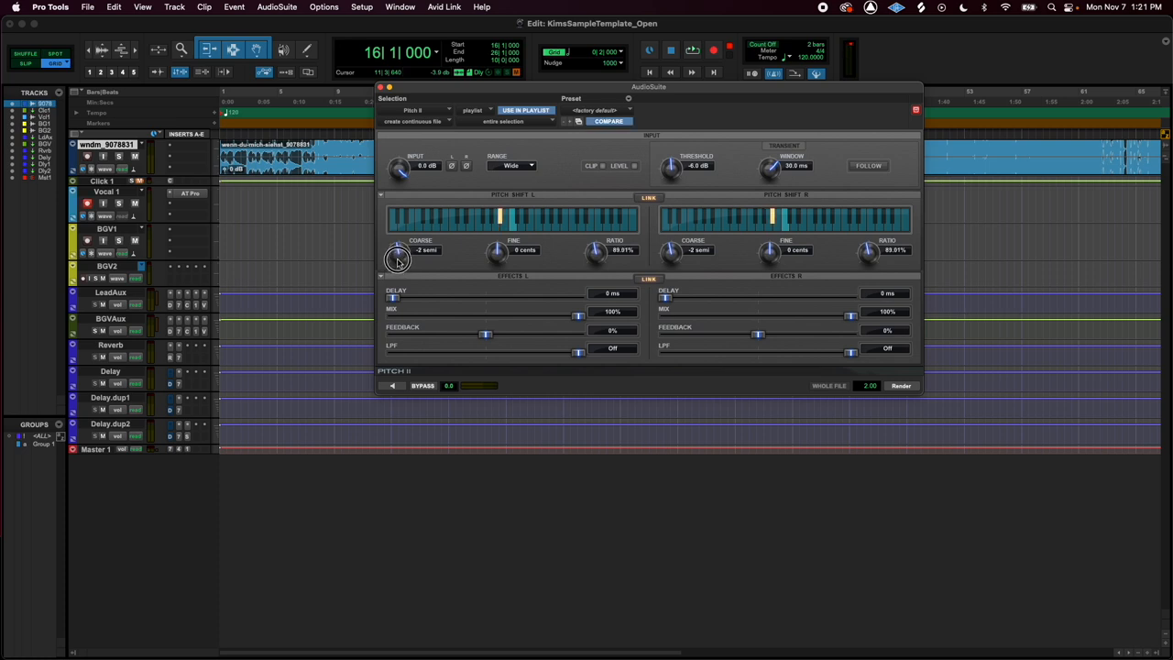
Step: Audition the shifted beat, render the -2 semitone shift onto the clip and close Pitch II
click(392, 385)
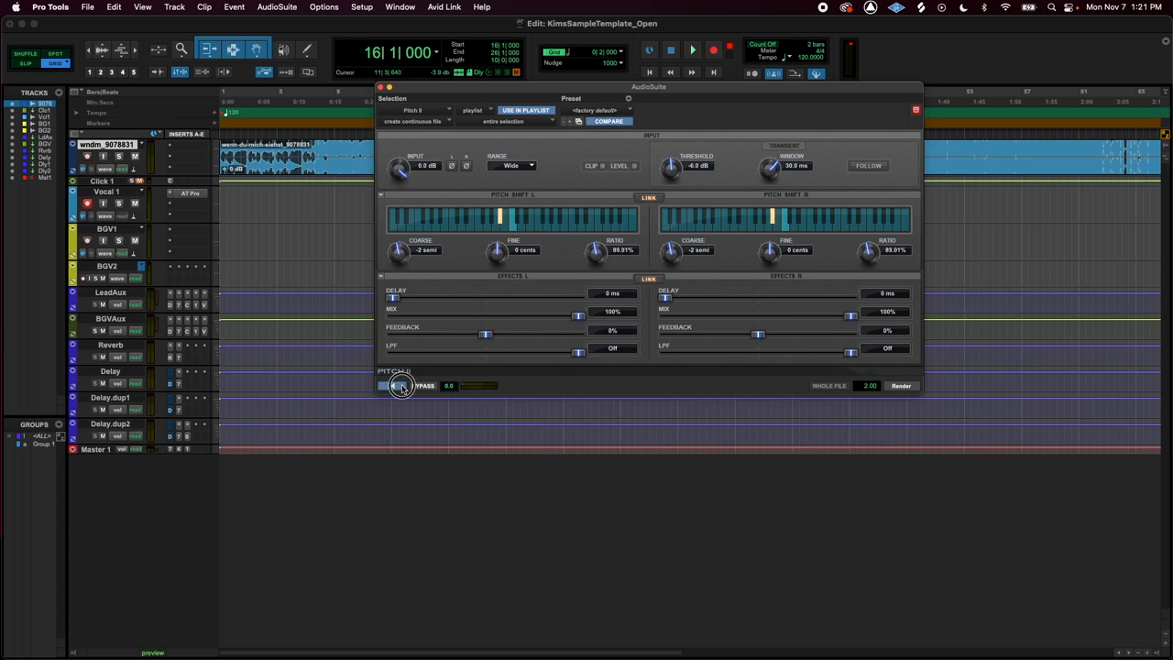
click(392, 385)
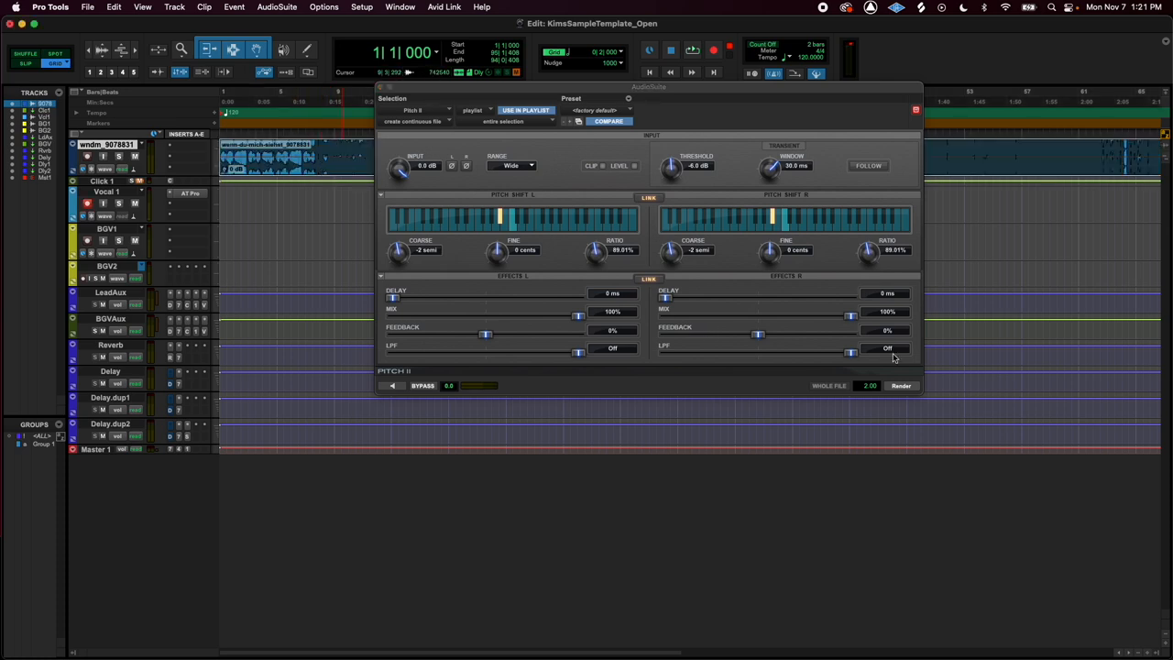
click(901, 385)
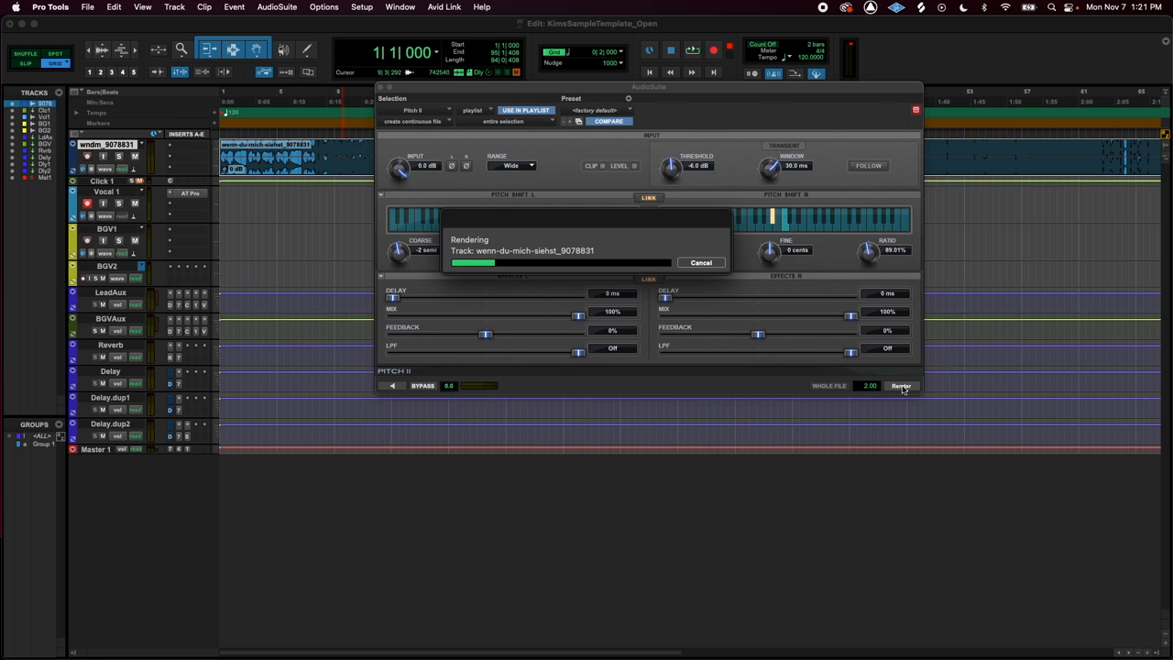
click(901, 385)
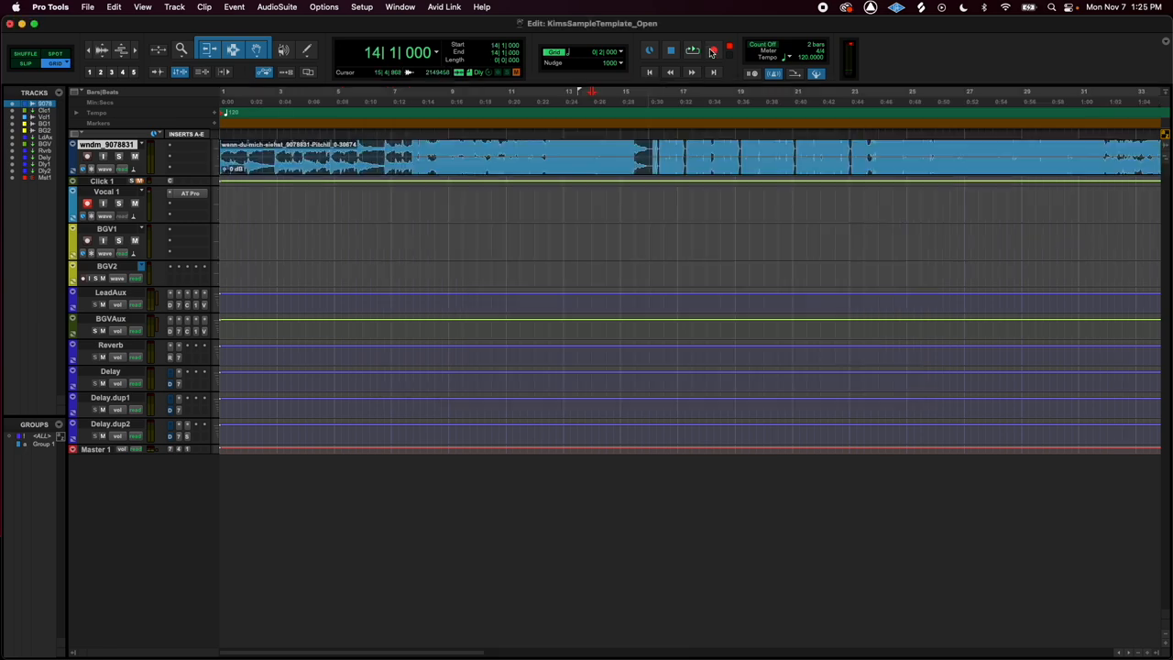
Step: Record a new vocal take, Vocal 1_06, onto Vocal 1 over the pitched-down beat
click(714, 51)
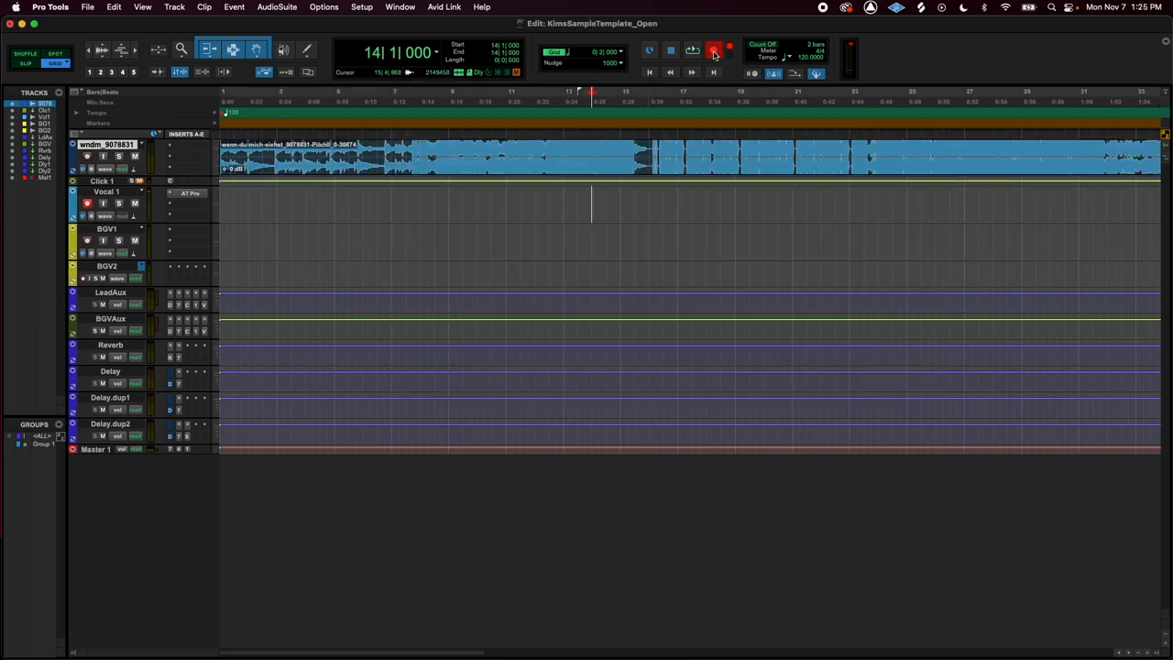
click(714, 51)
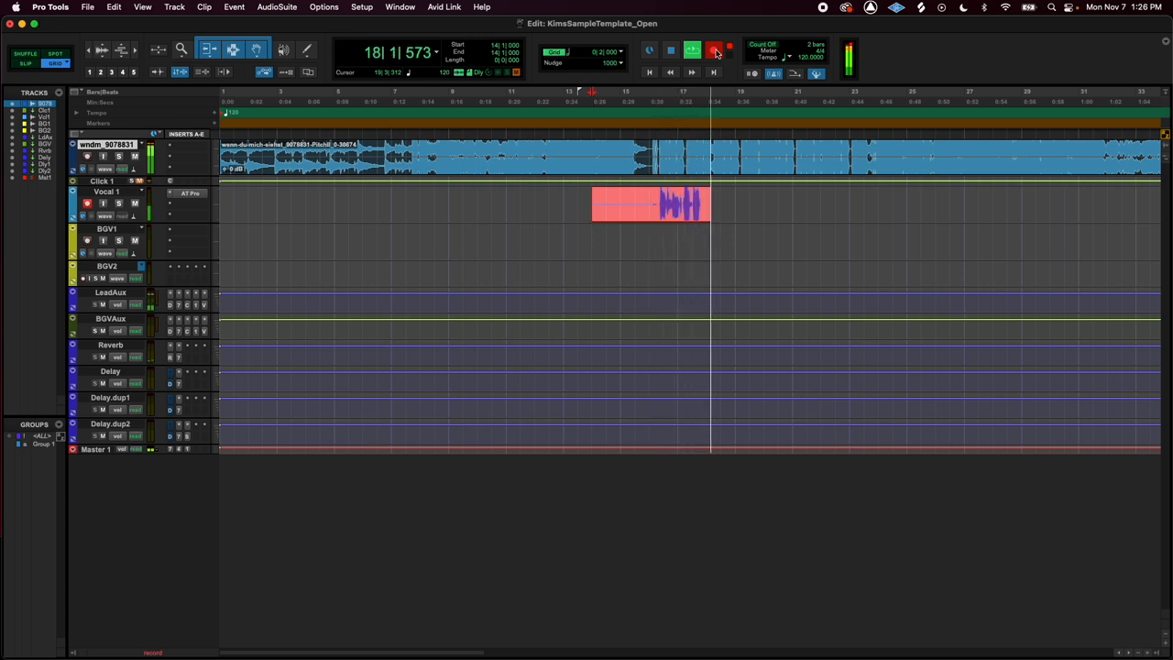
click(692, 51)
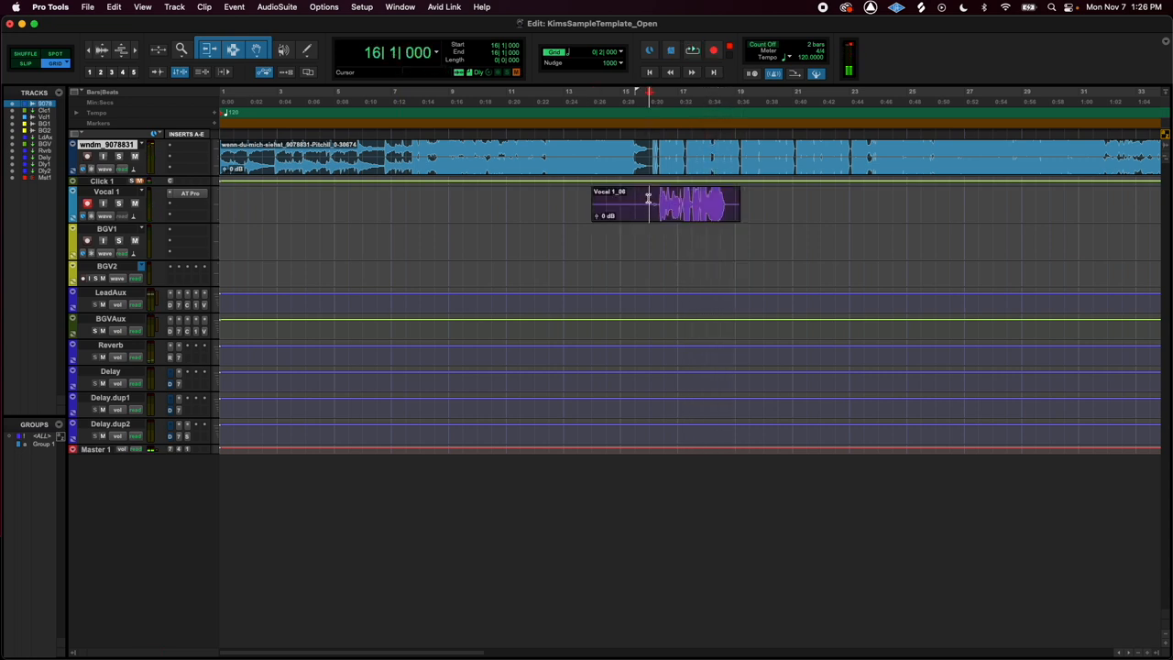
Step: Record additional Vocal 1 takes so they appear as separate playlist lanes
click(691, 49)
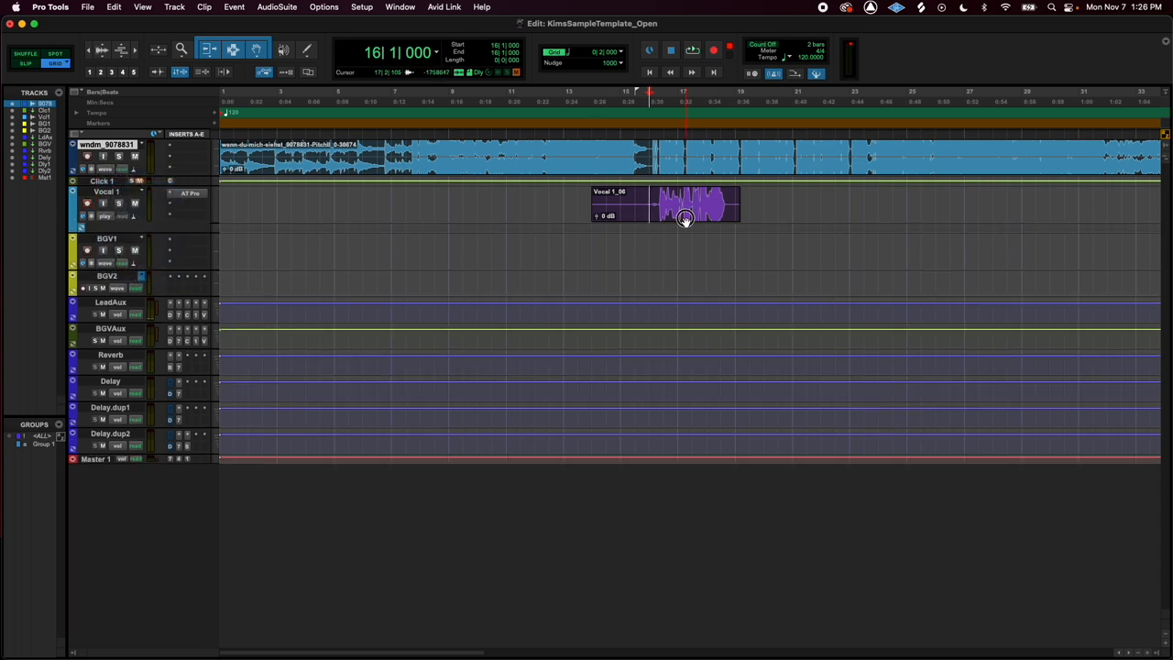
click(714, 50)
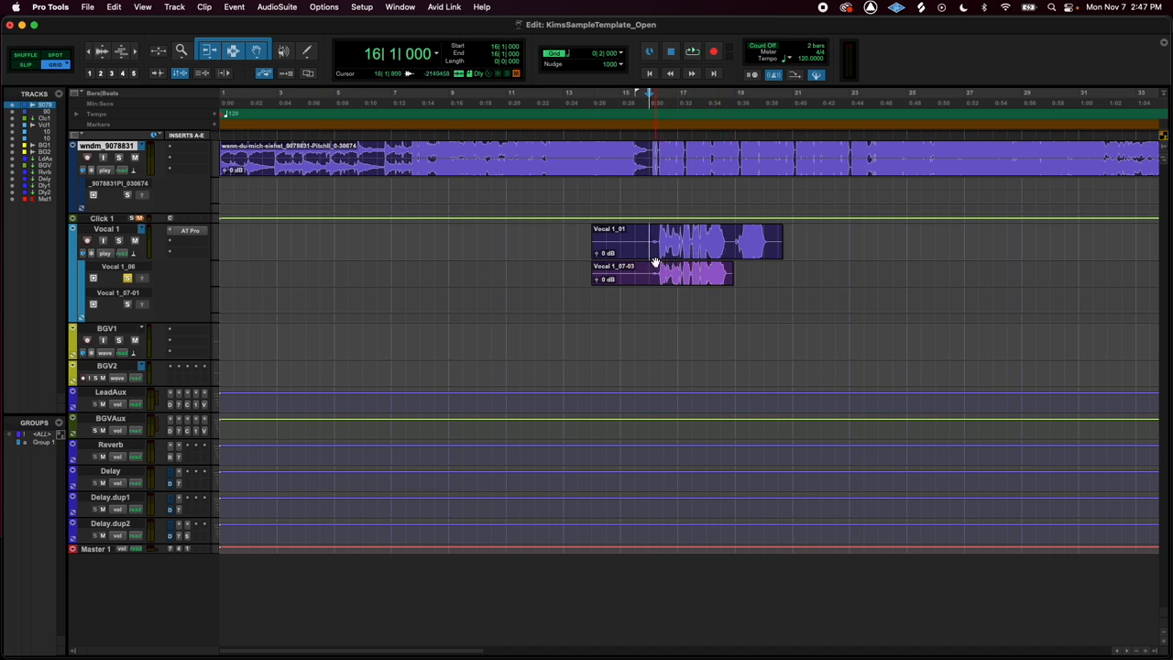
Step: Solo Vocal 1 and select the bars 14–18 phrase on the Vocal 1_07-03 take lane
click(692, 50)
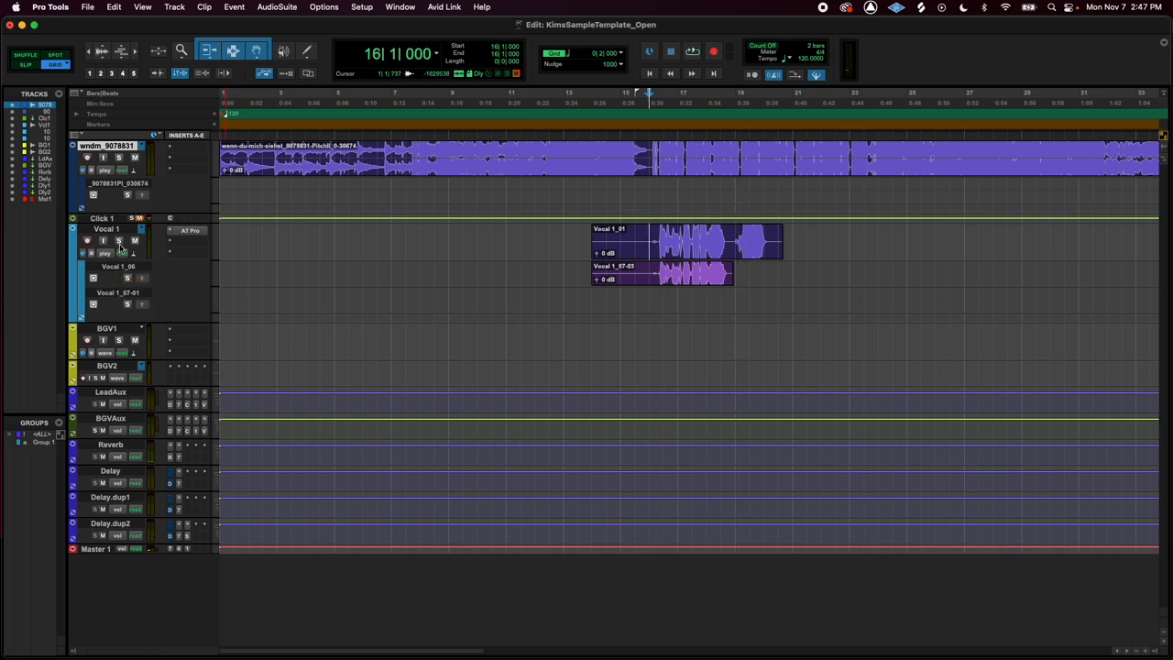
click(674, 252)
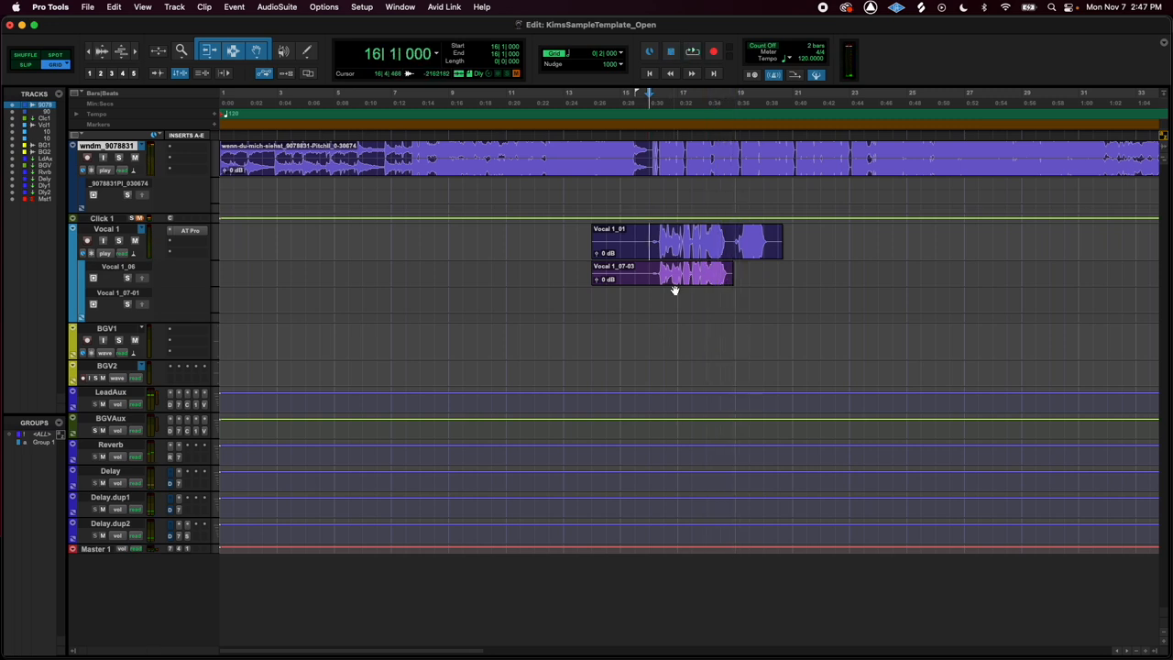
click(683, 273)
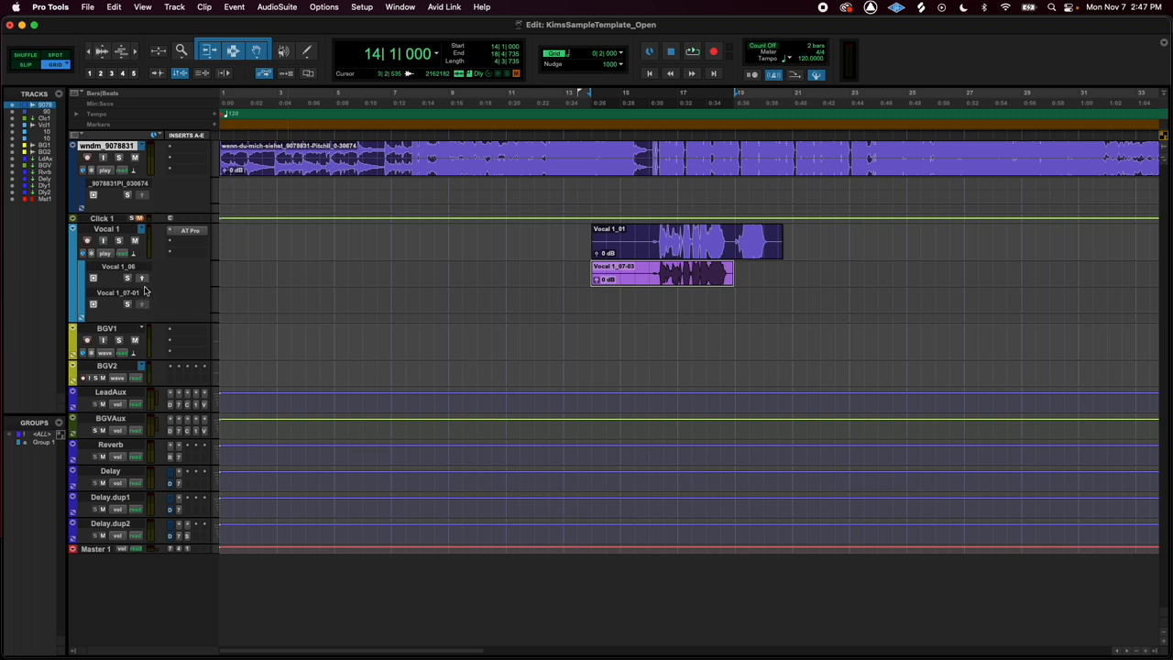
mouse_move(145, 313)
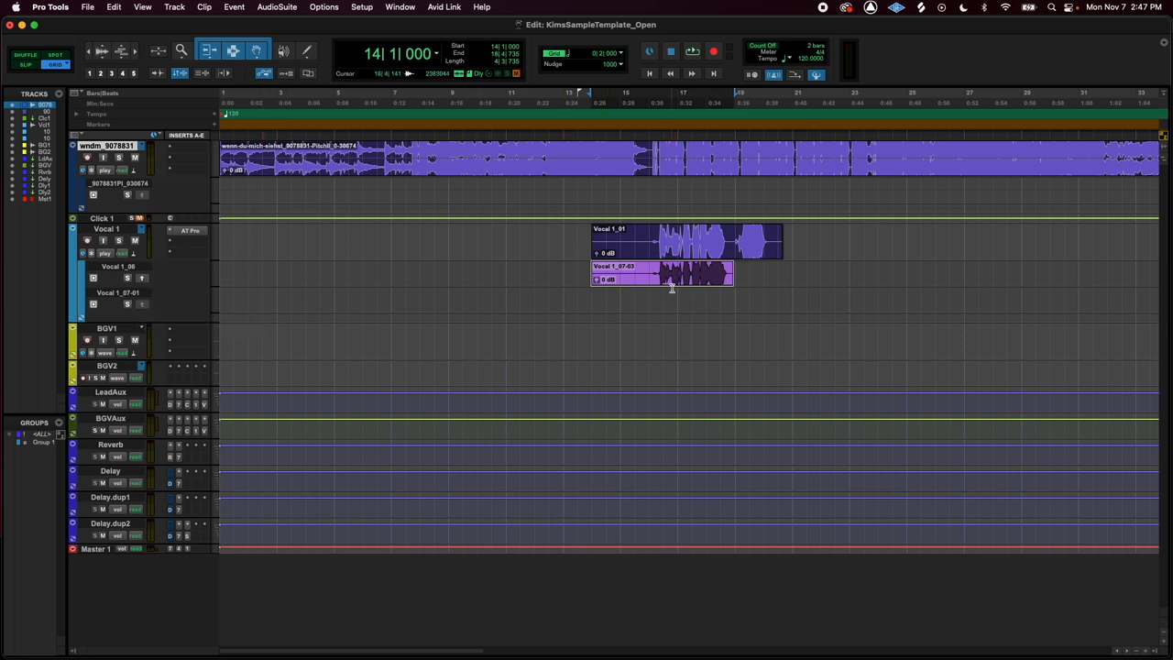
click(678, 275)
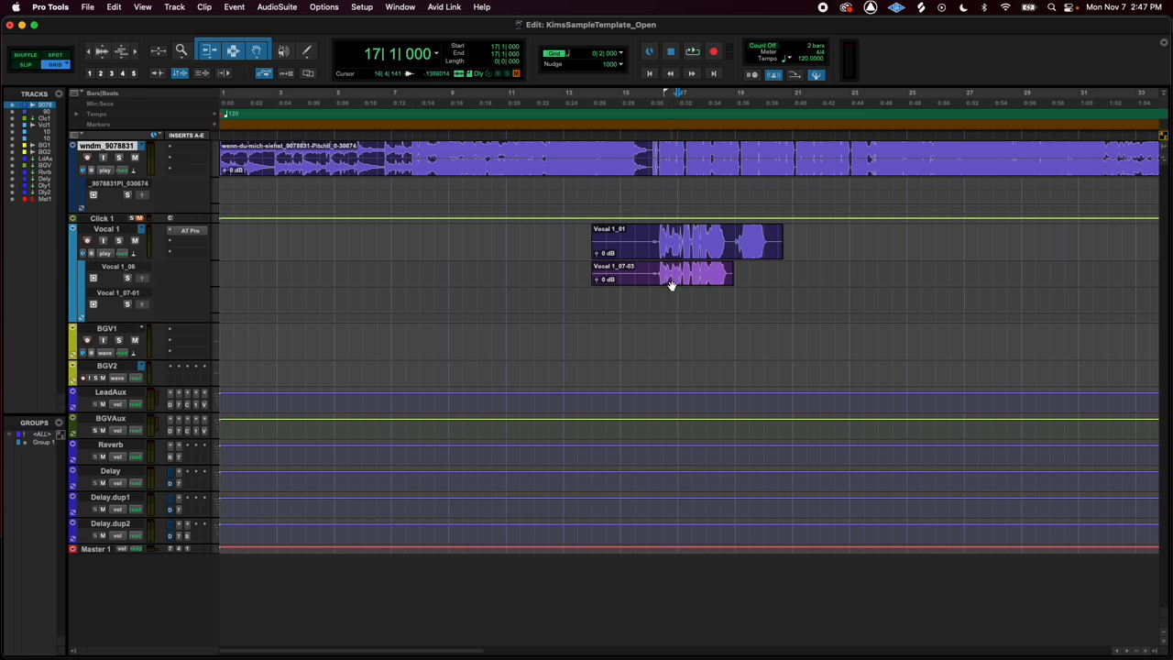
click(660, 273)
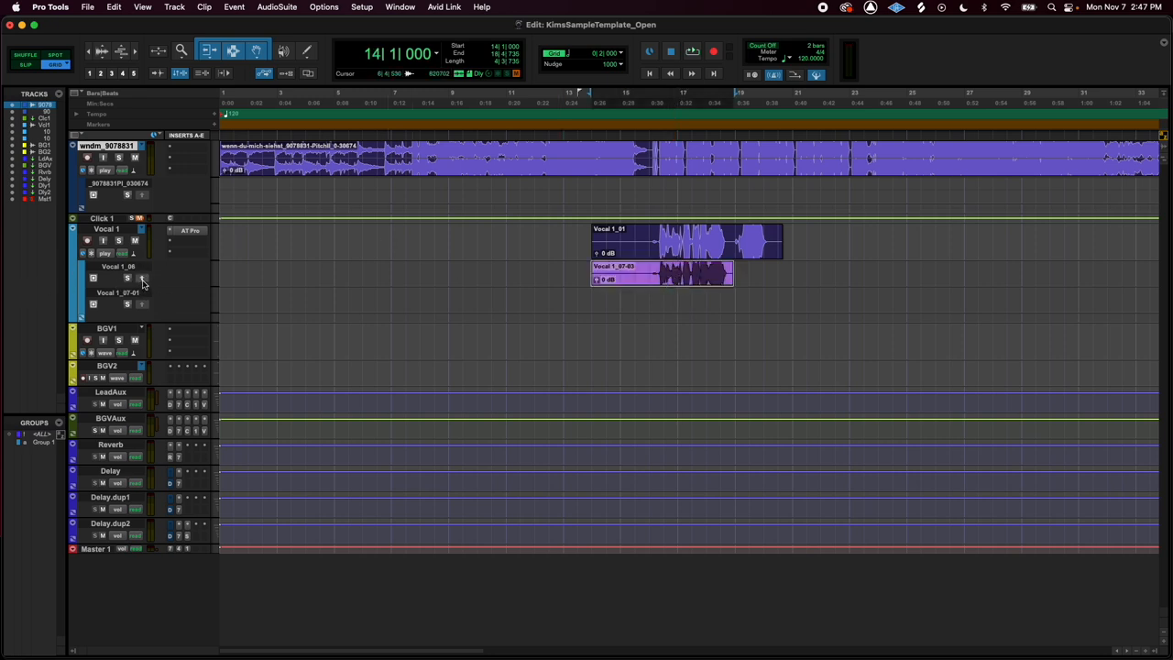
Step: Promote the selected Vocal 1_07 phrase to the main playlist ahead of the Vocal 1_01 part
click(653, 246)
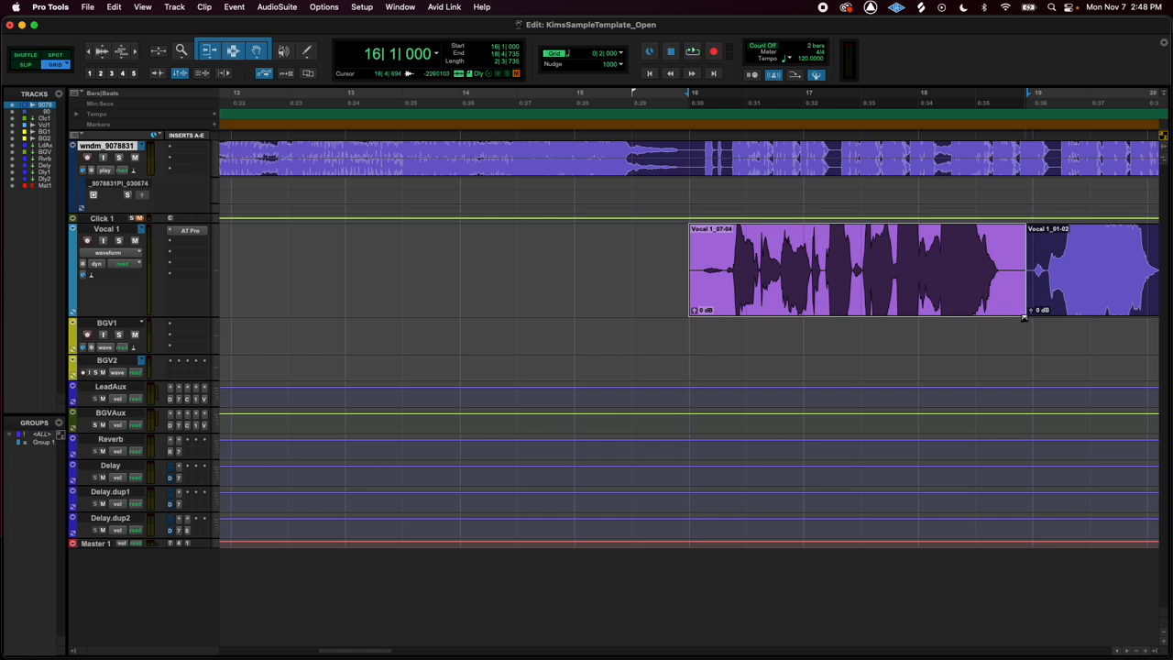
Step: Add a fade-in to Vocal 1_07-04 and trim the end of Vocal 1_01-02 back near bar 20
click(694, 266)
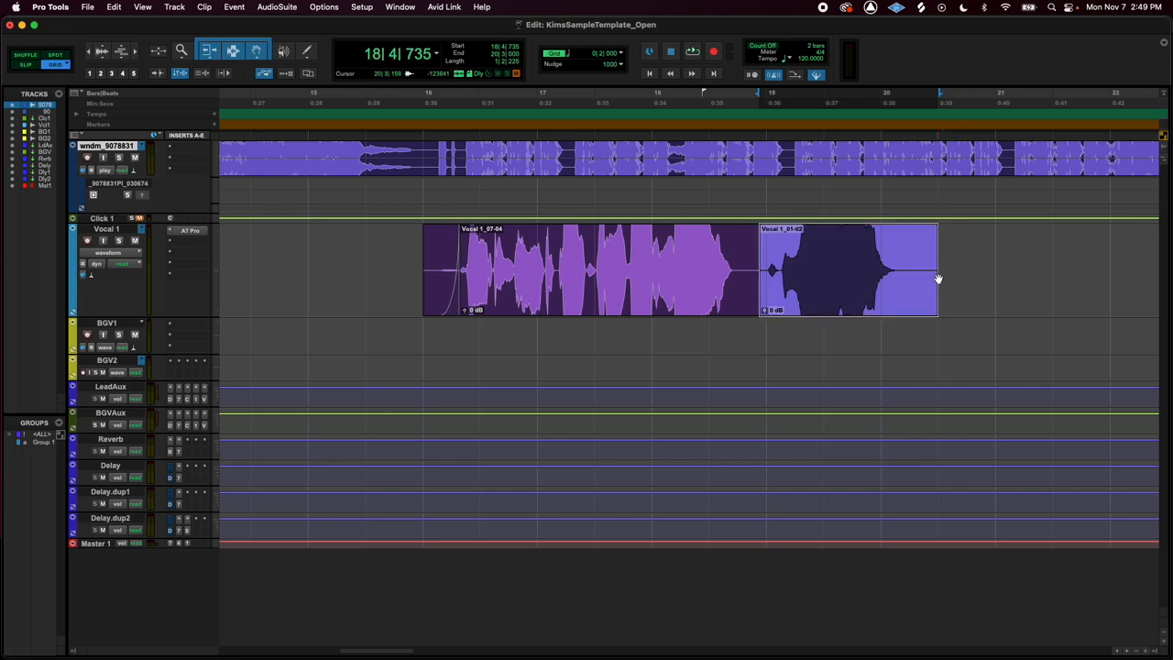
click(848, 268)
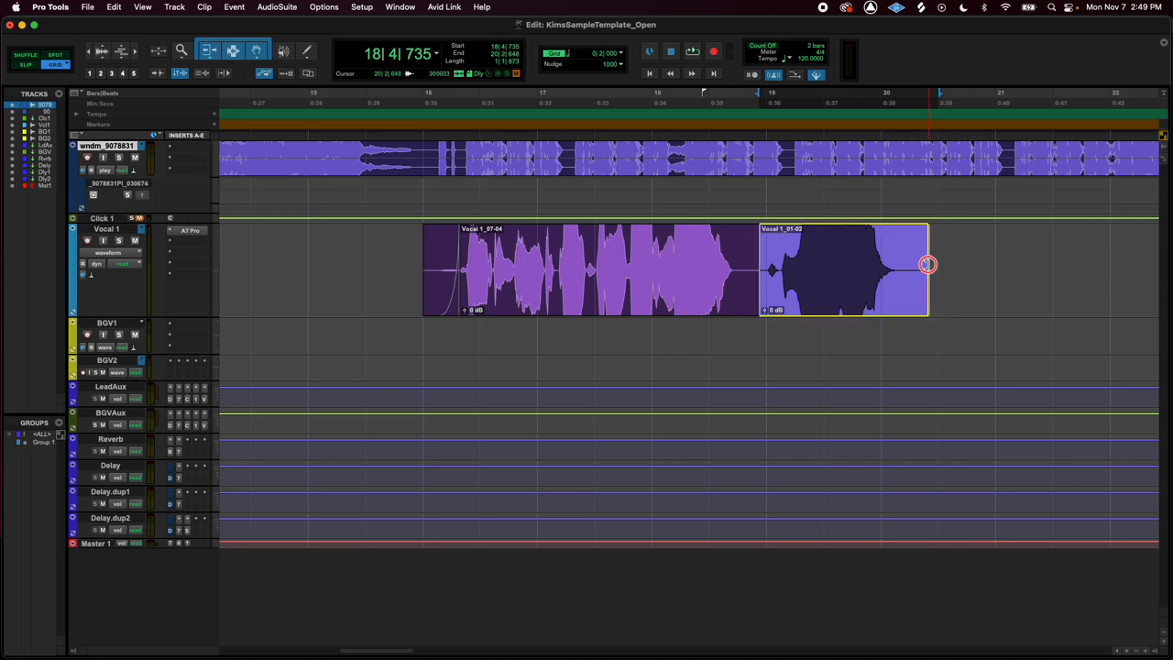
drag(929, 266, 910, 266)
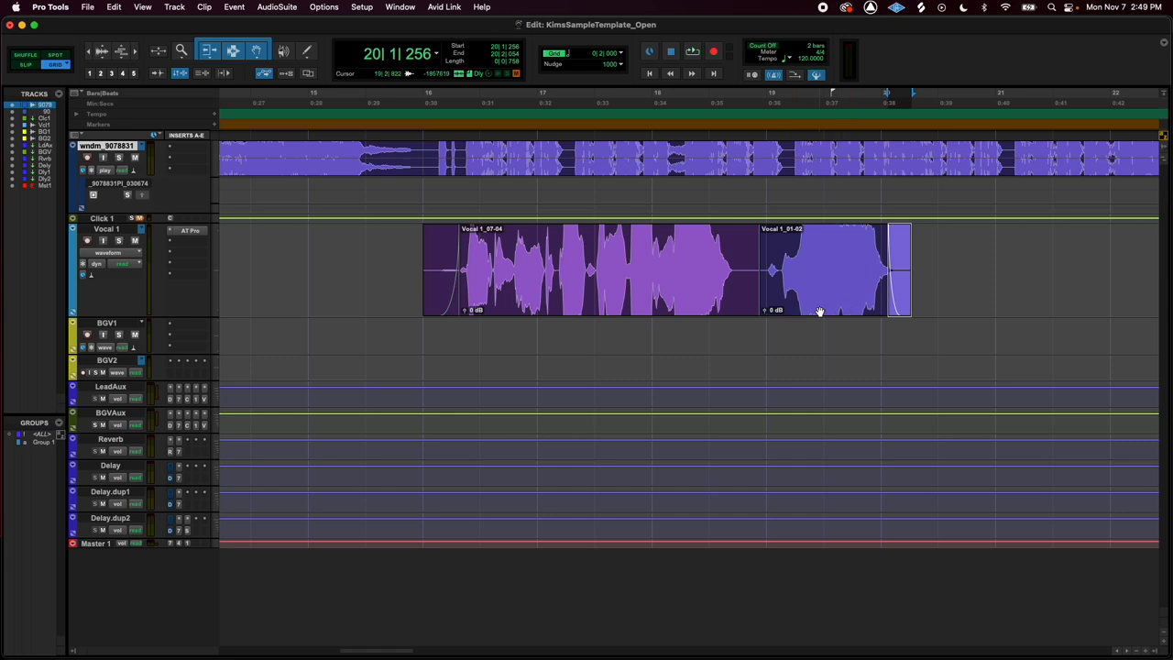
click(771, 270)
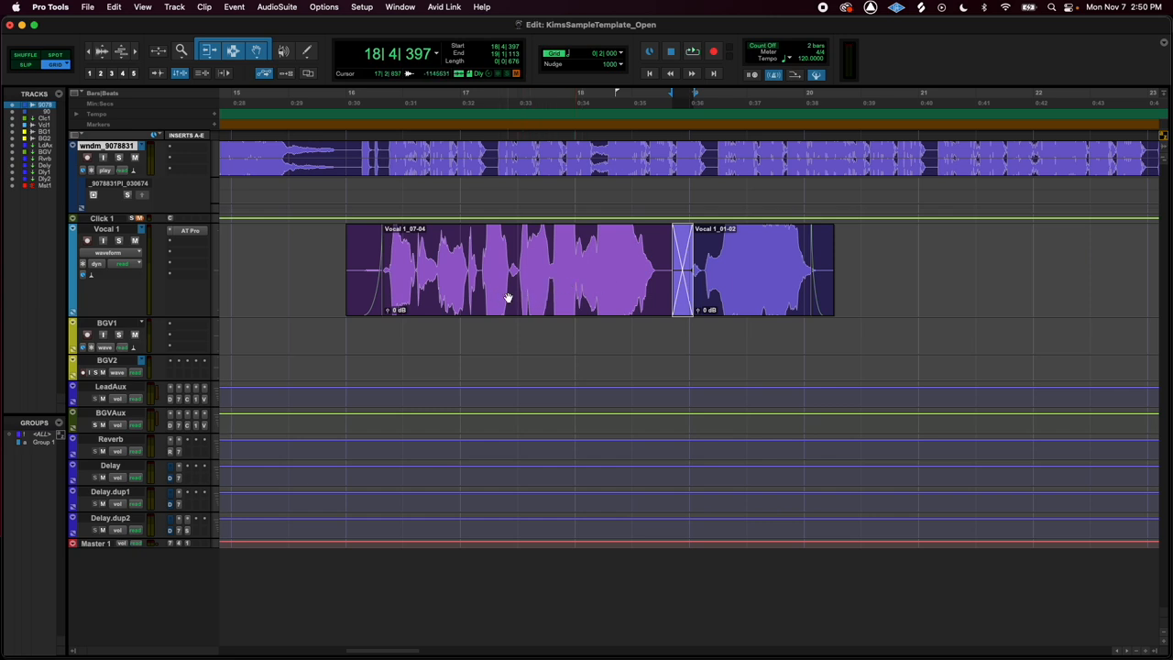
mouse_move(501, 299)
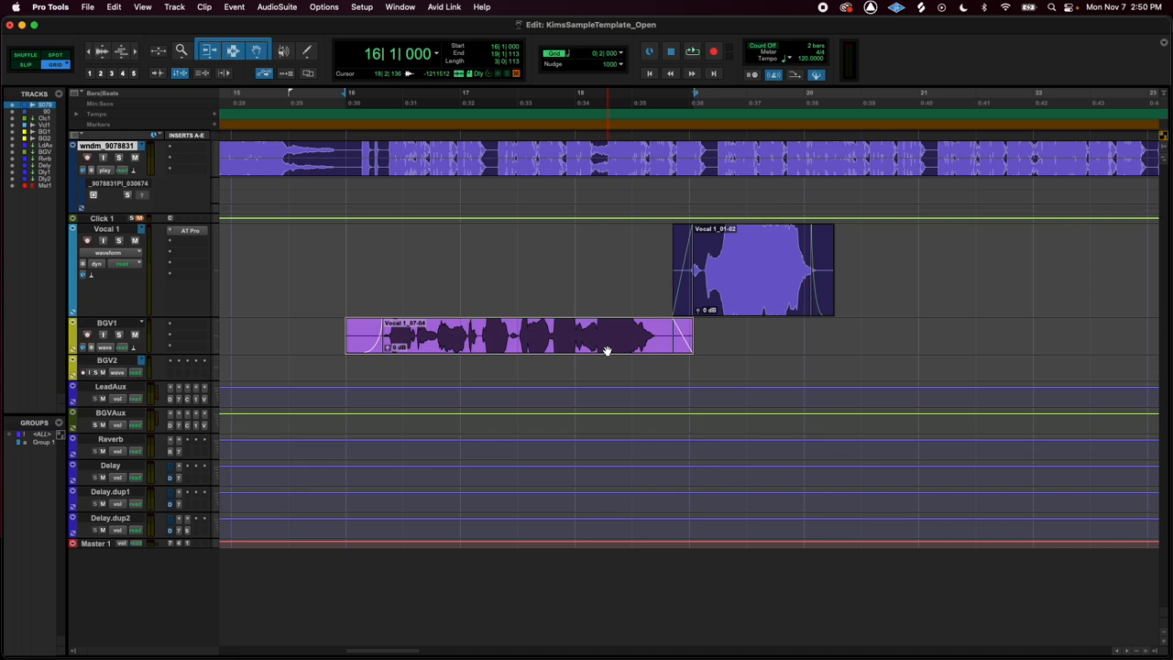
drag(518, 336, 513, 270)
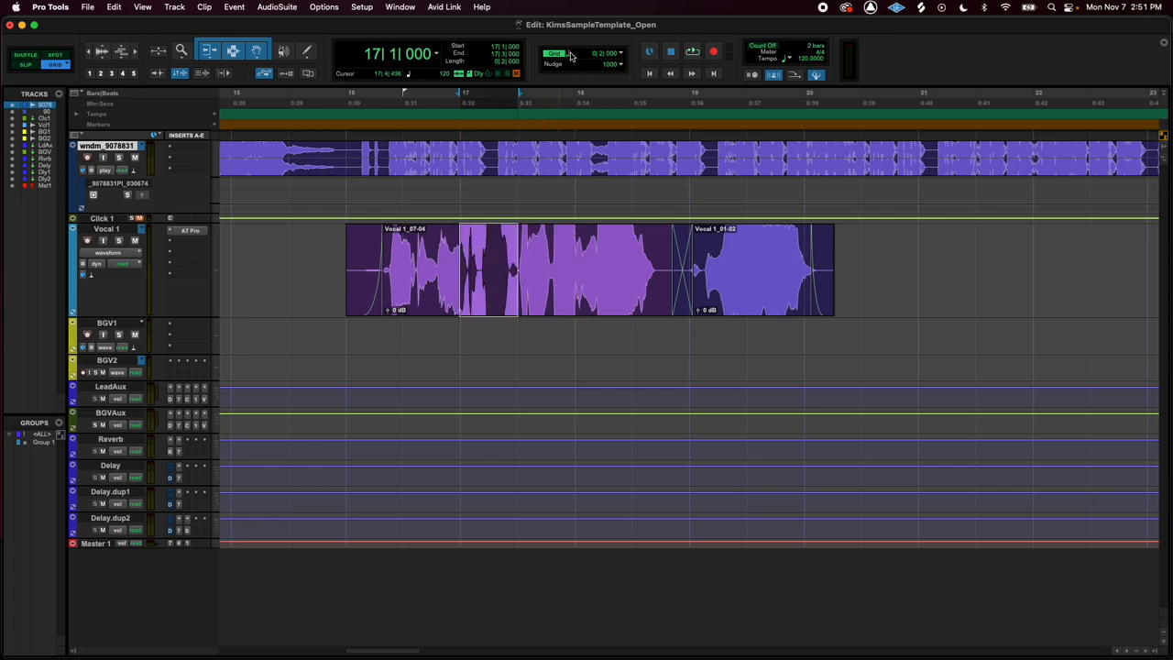
click(570, 53)
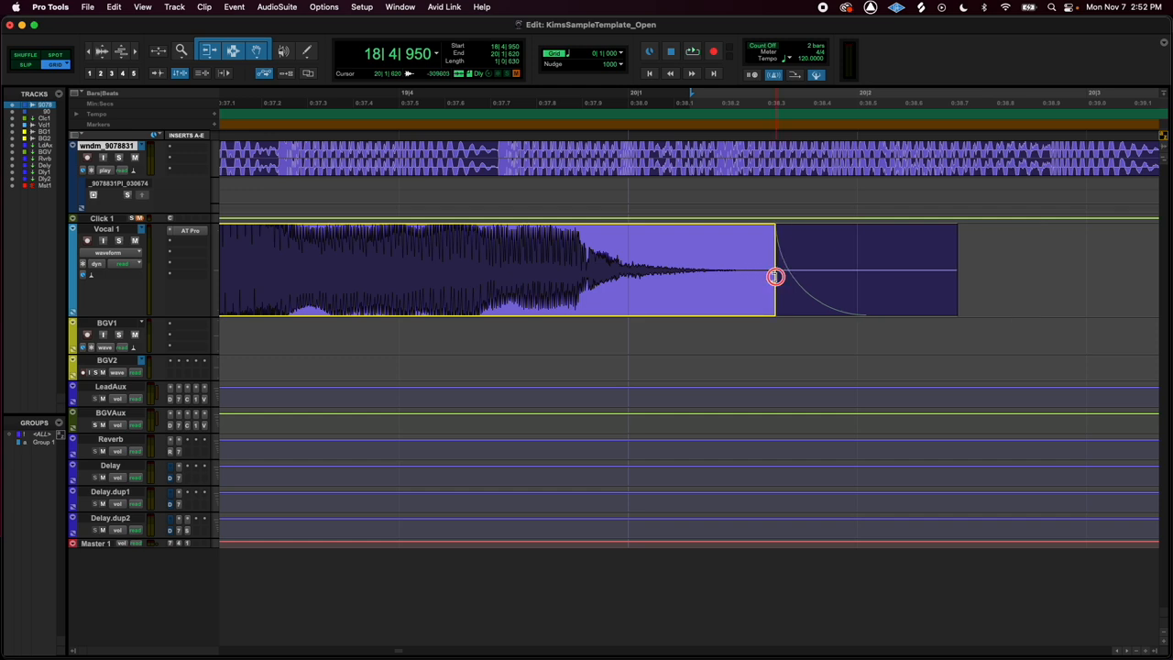
Step: Settle Vocal 1_01-02's end boundary so its fade-out sits just past beat 3 of bar 20
drag(776, 277, 651, 265)
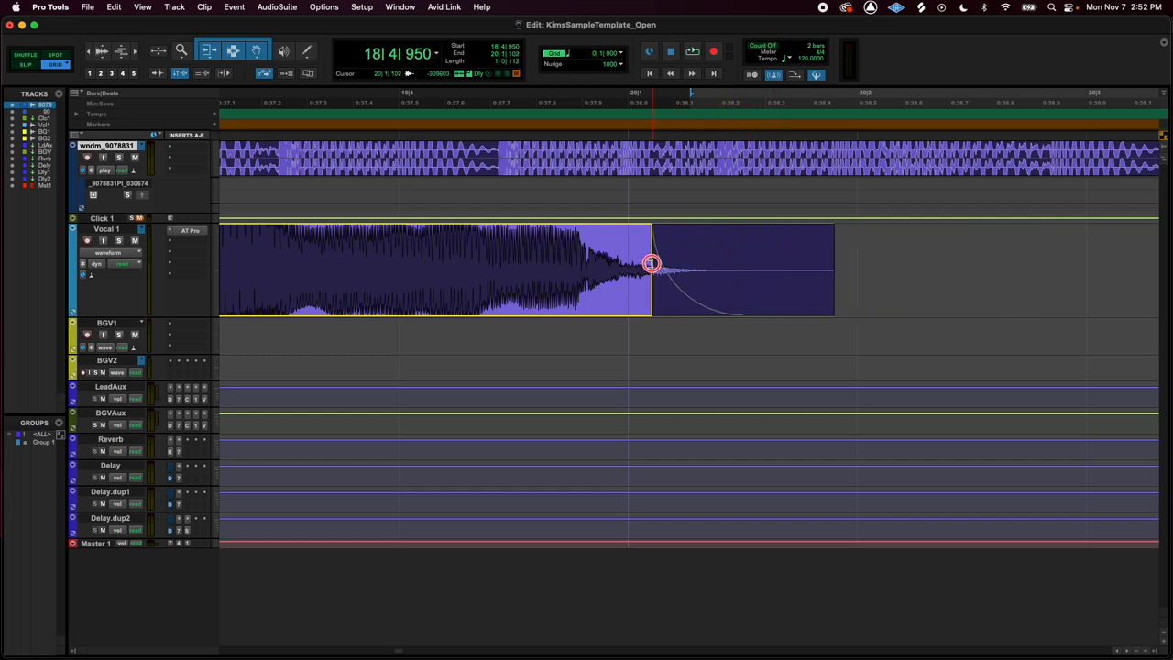
drag(651, 265, 504, 272)
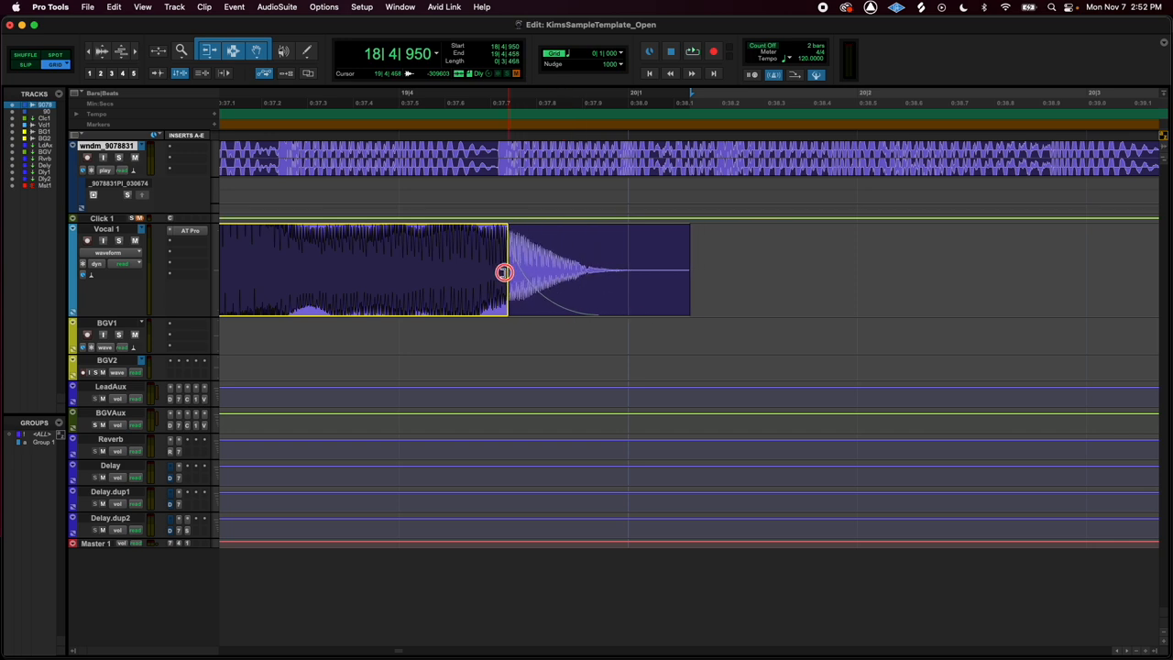
drag(504, 271, 794, 267)
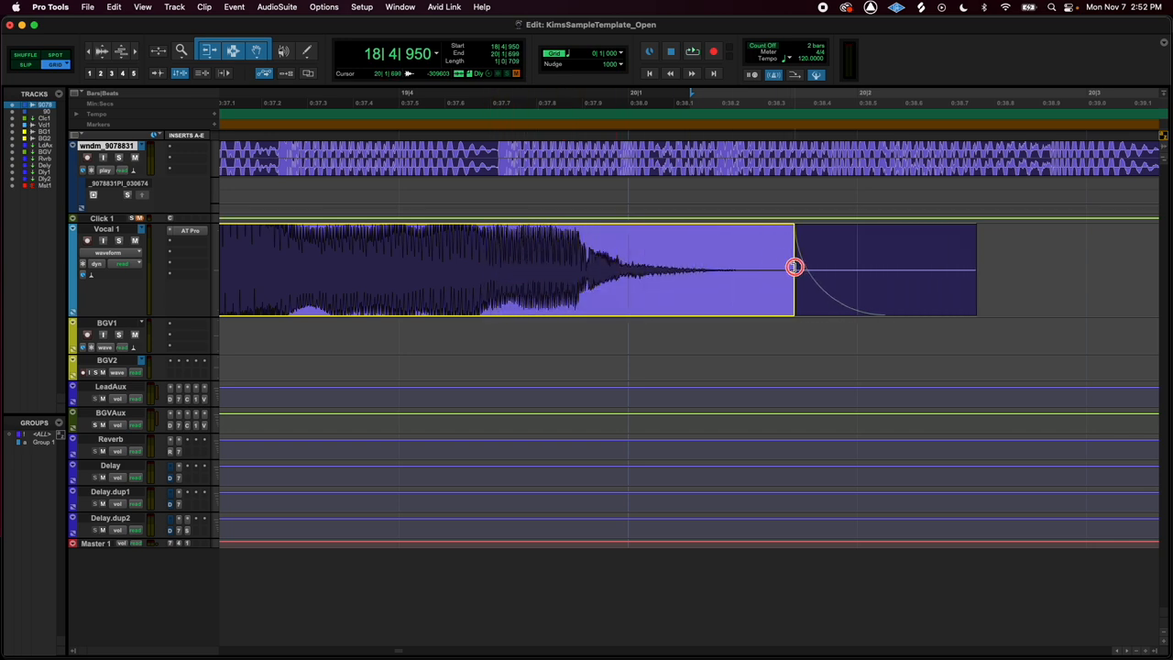
drag(793, 267, 816, 266)
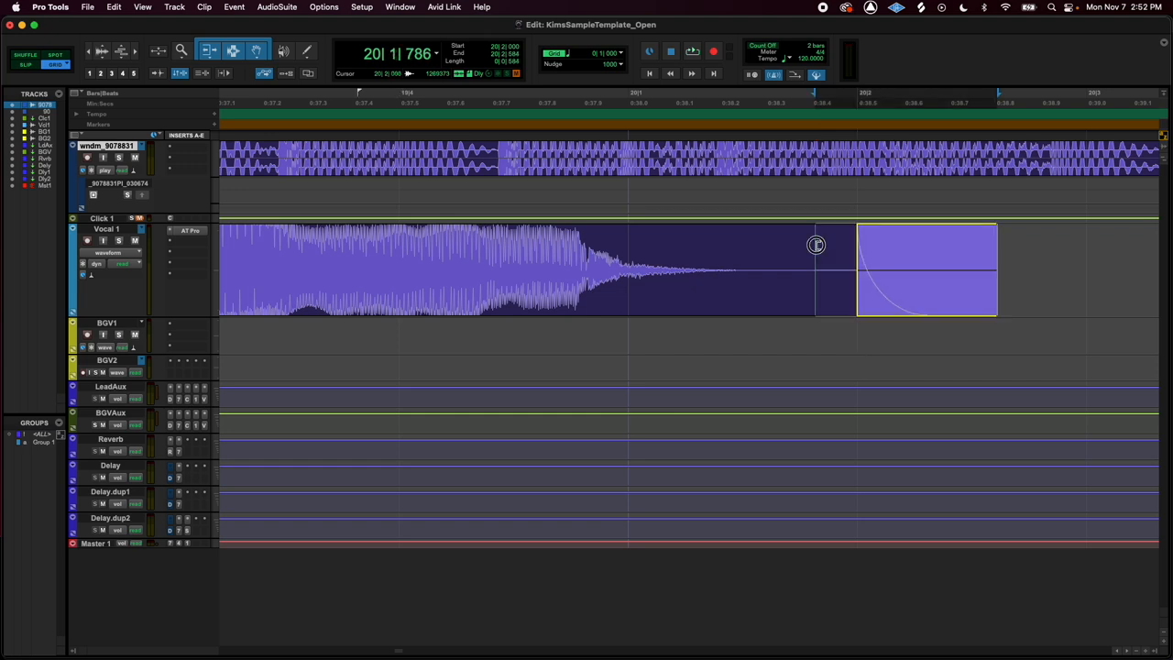
Step: Extend Vocal 1_01-02's fade-out so it starts just before bar 20
drag(816, 245, 618, 244)
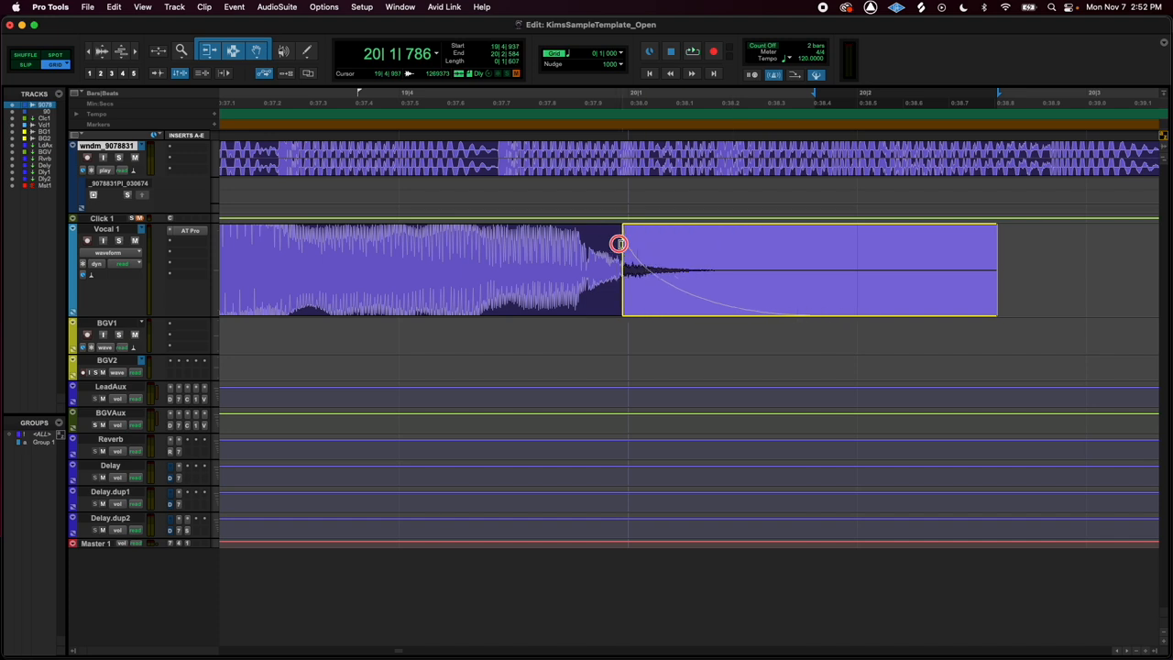